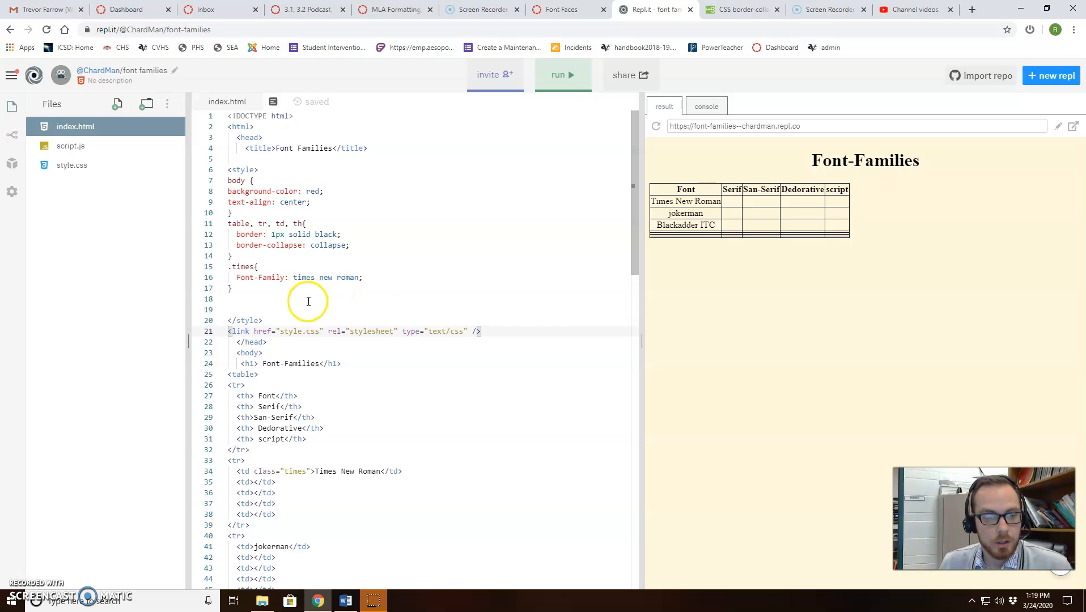
mouse_move(320, 307)
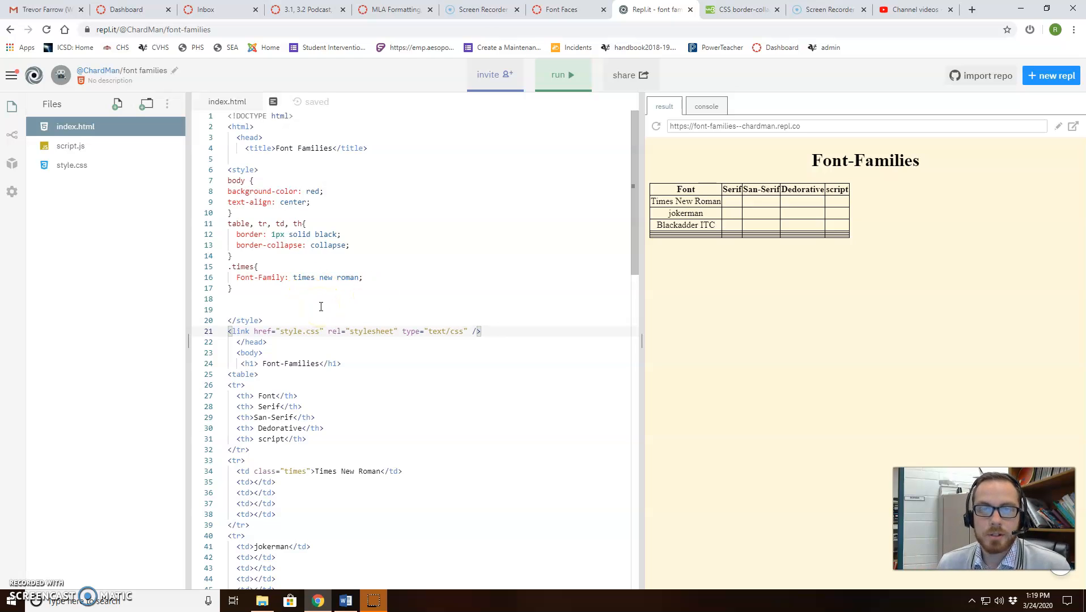
Add a new empty file named style2.css to the project from the Files pane.
scroll(down, 3)
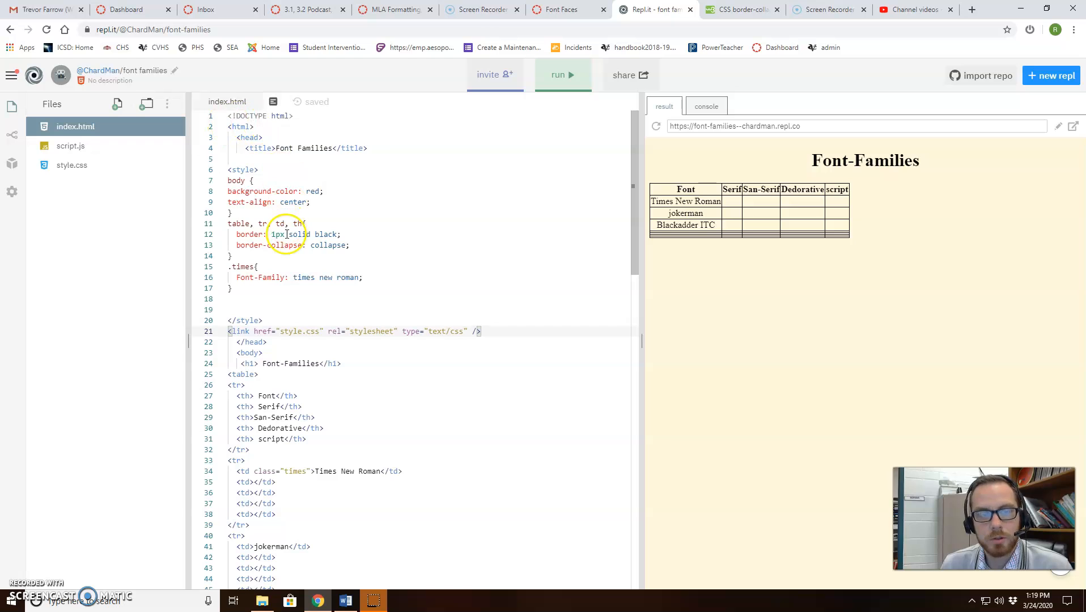
scroll(down, 3)
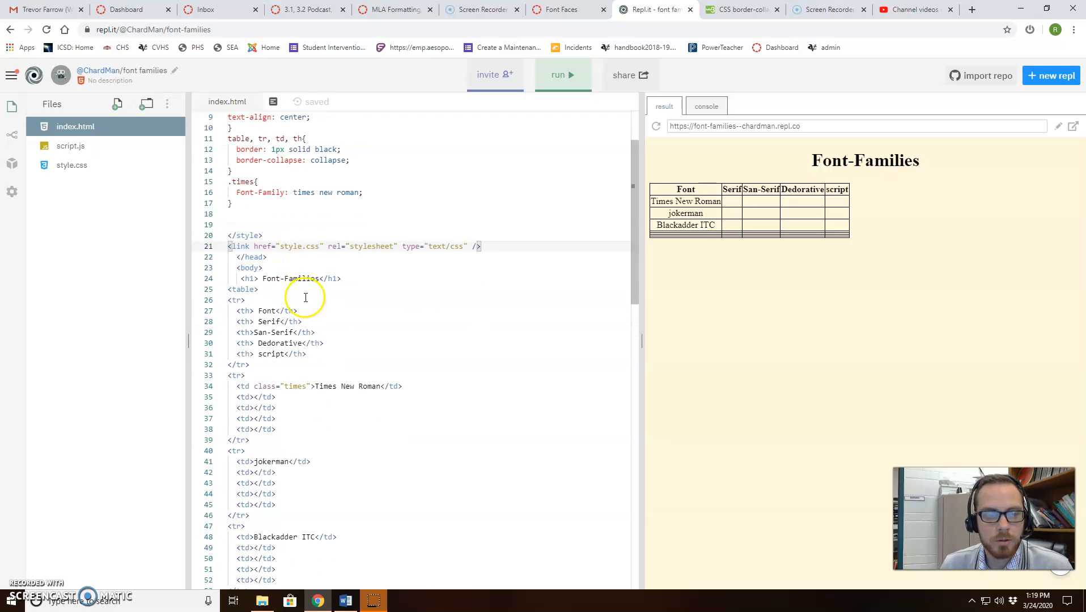
click(357, 246)
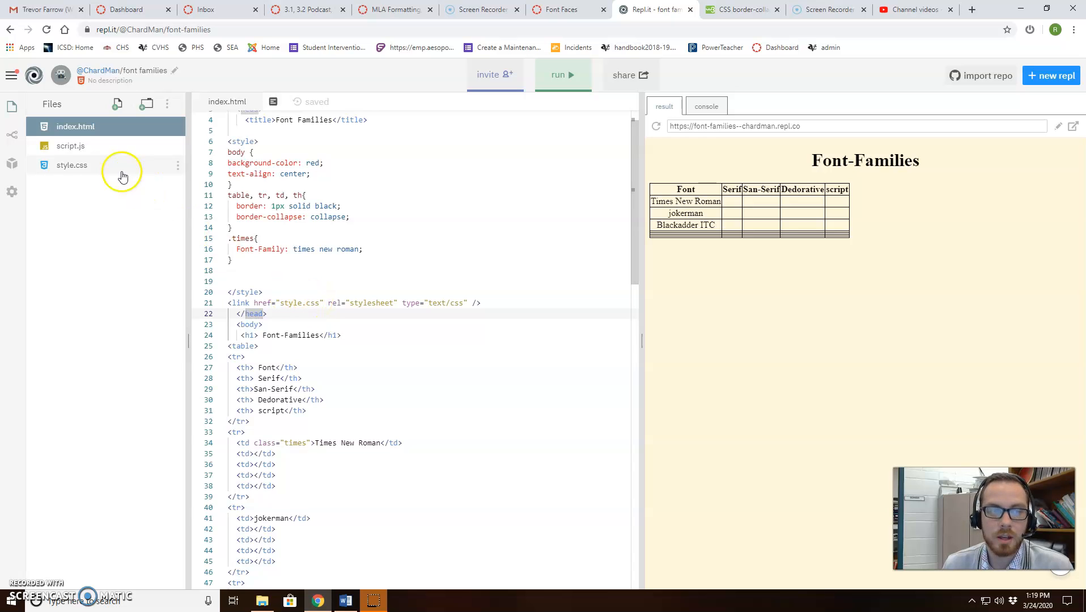
mouse_move(117, 103)
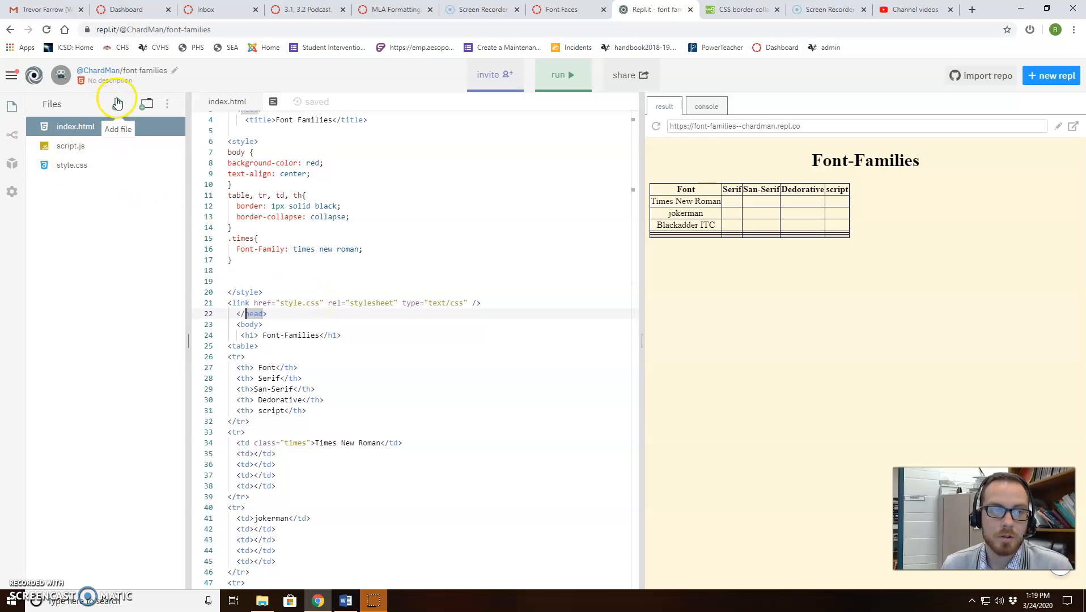
click(118, 103)
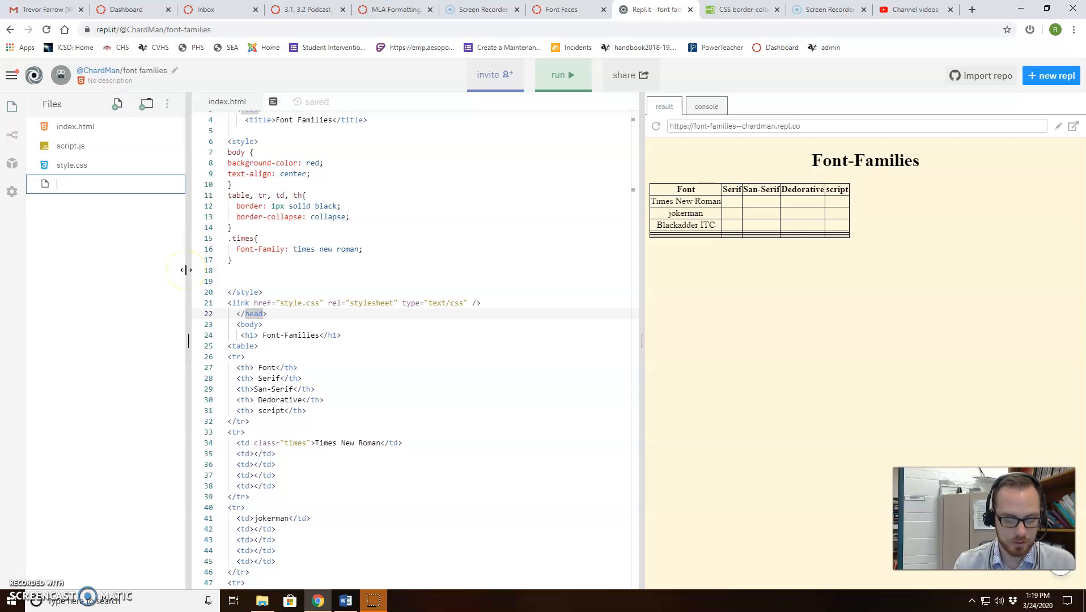
text(style2.css)
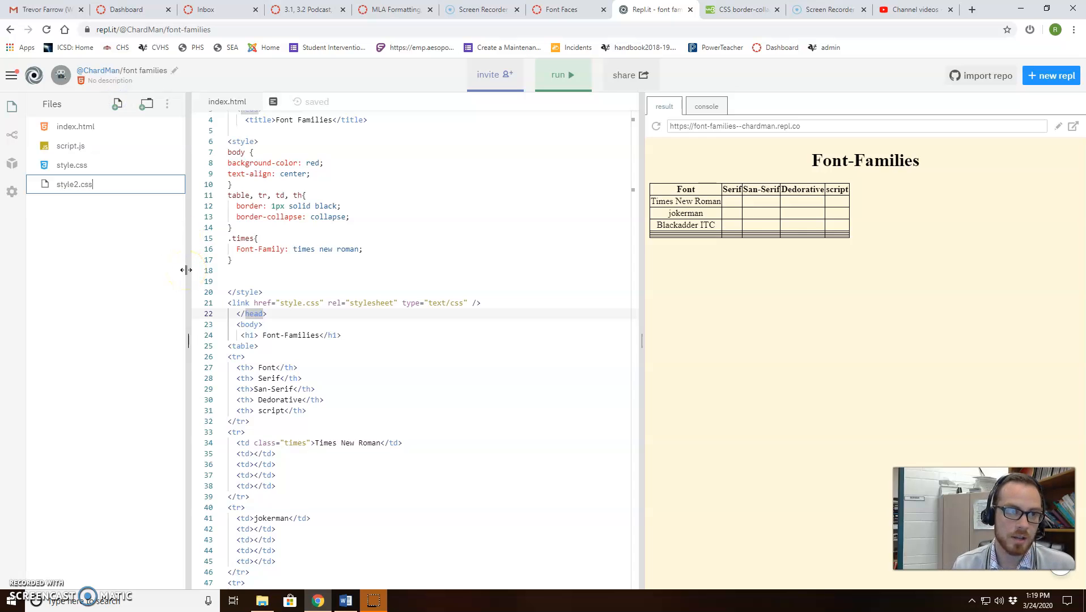
click(73, 184)
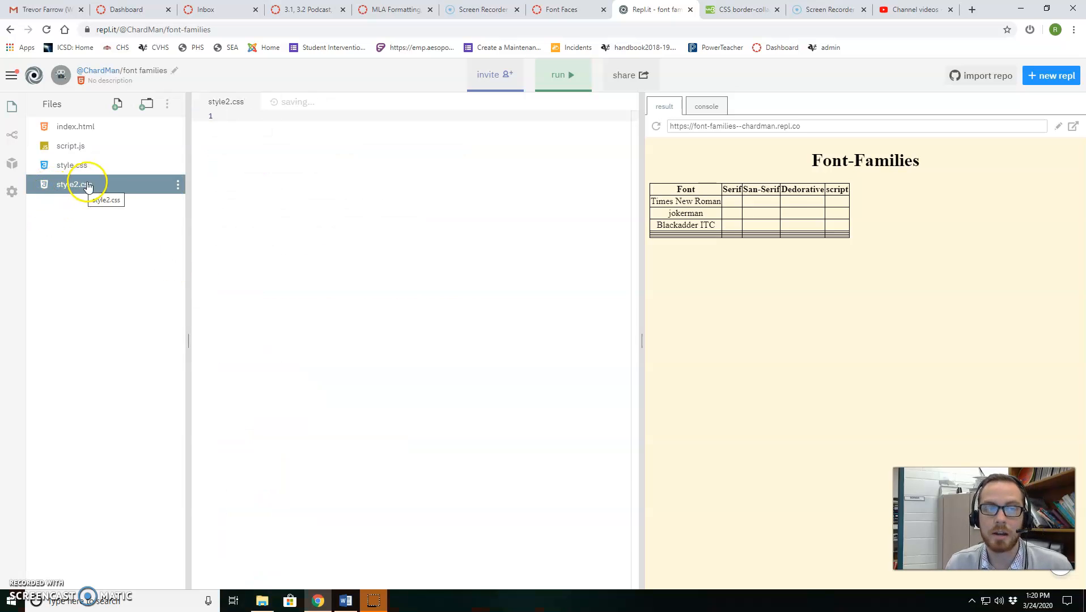
mouse_move(177, 183)
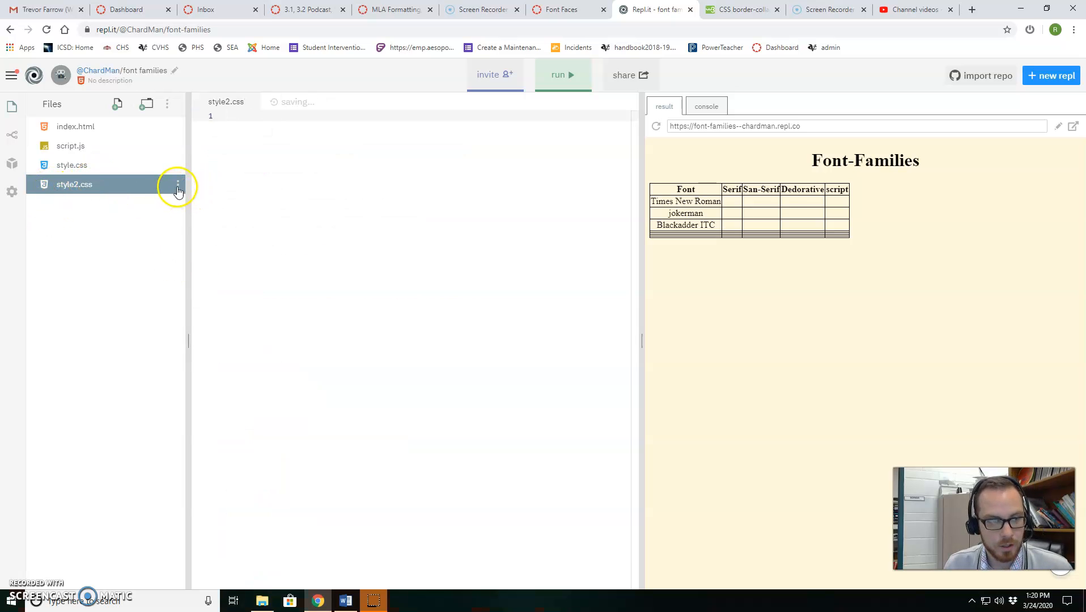
mouse_move(96, 129)
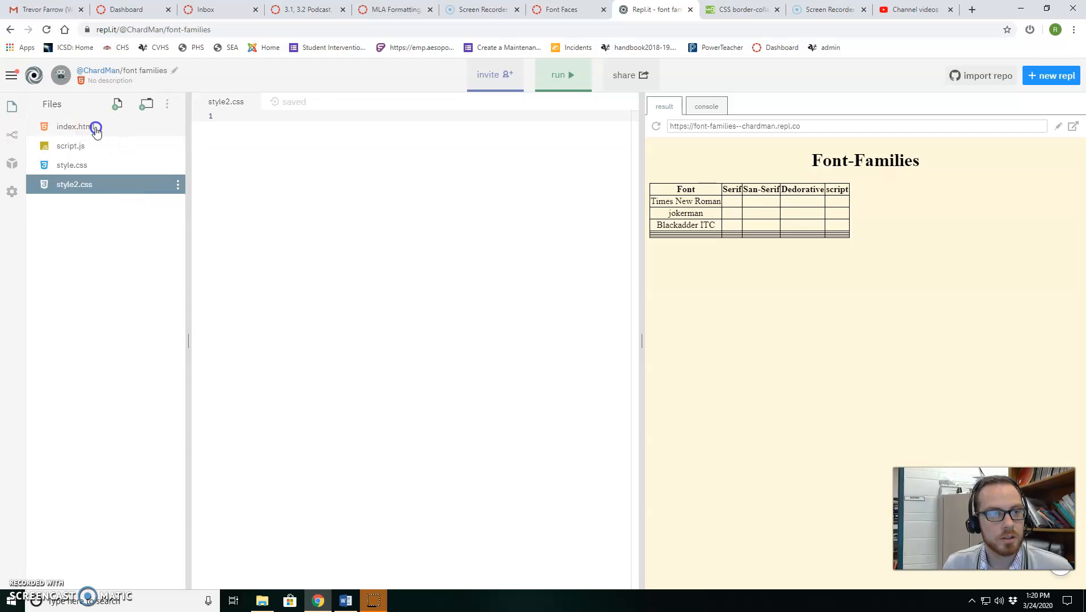
Review style.css with its cornsilk background, then return to index.html.
click(72, 127)
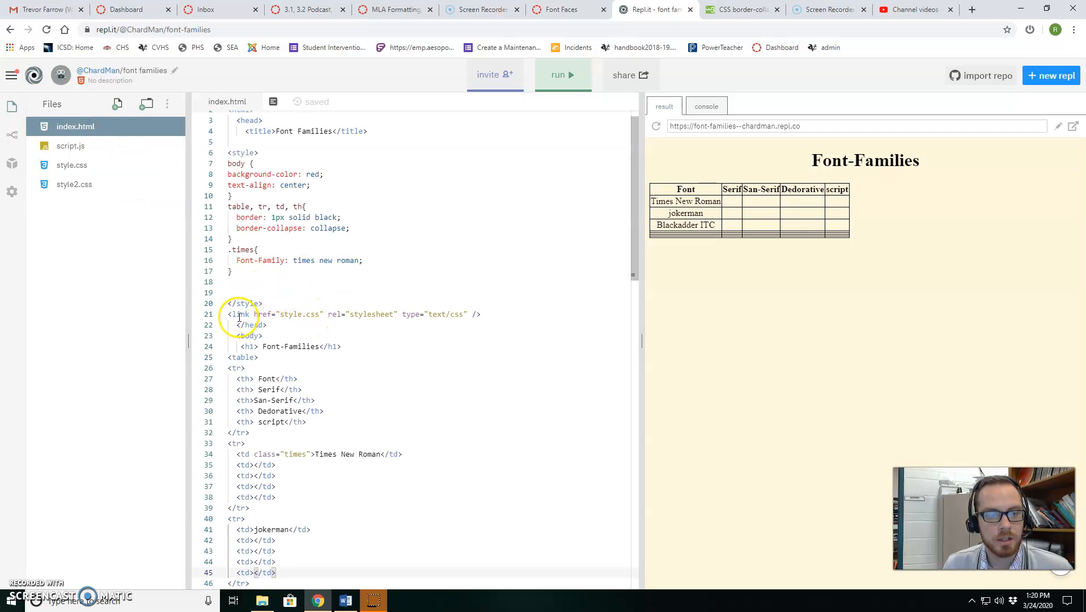
click(71, 165)
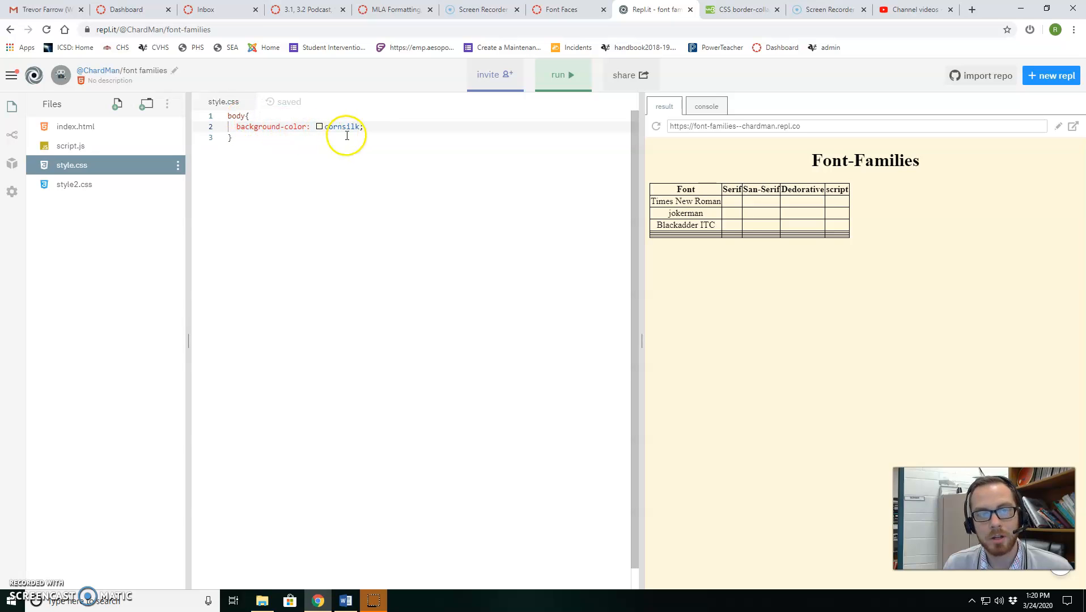
click(320, 127)
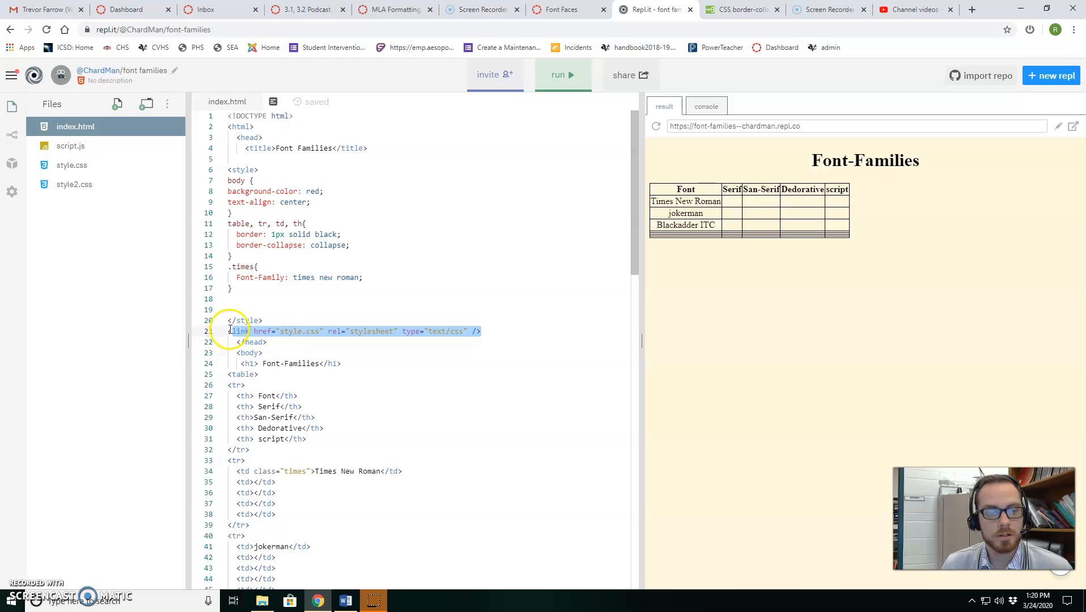
click(473, 331)
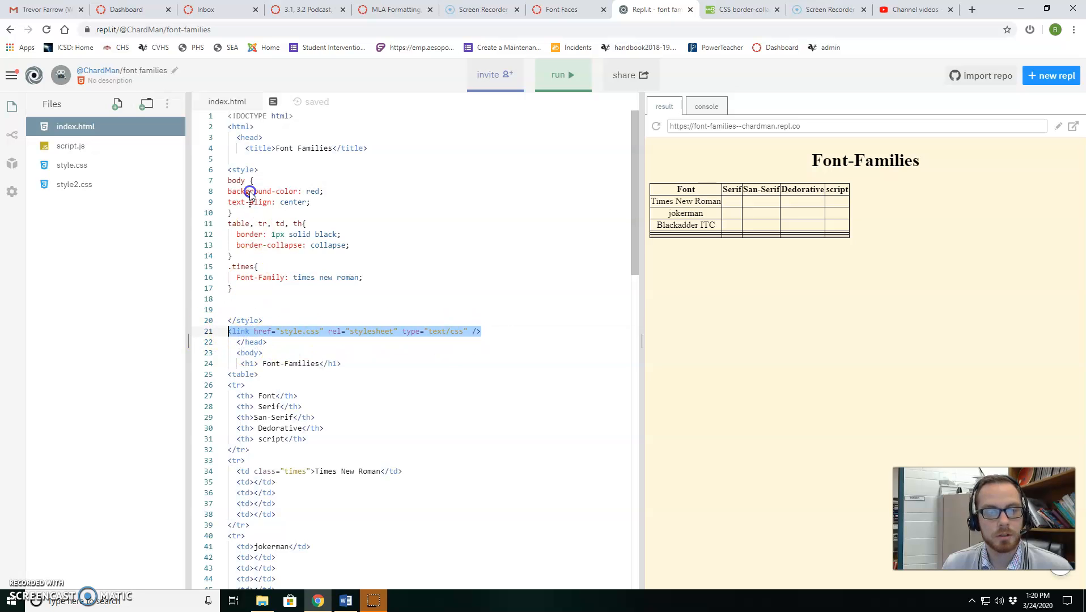
click(563, 75)
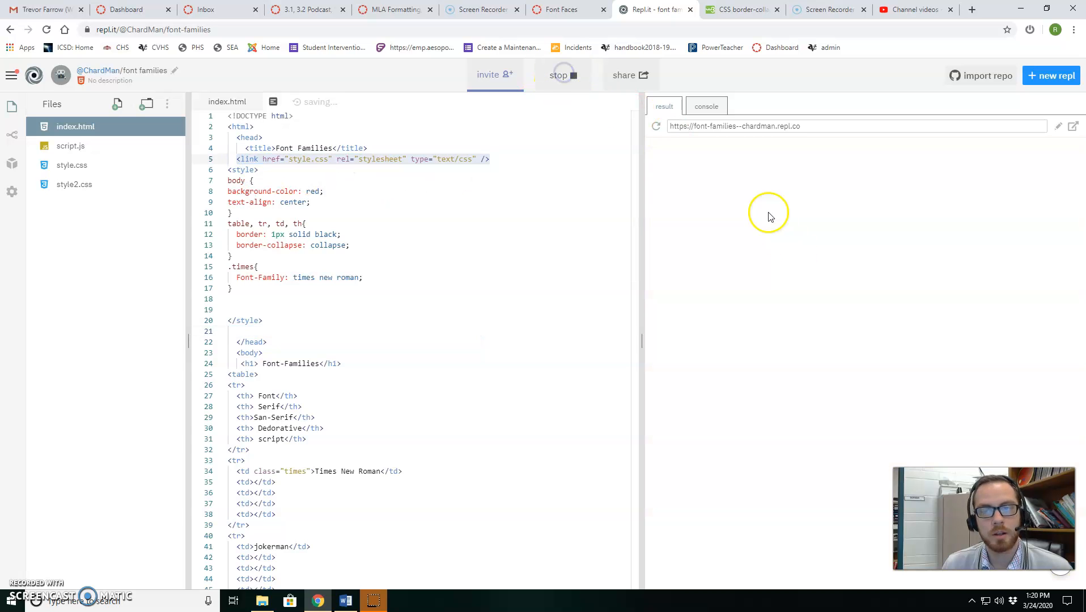
click(562, 75)
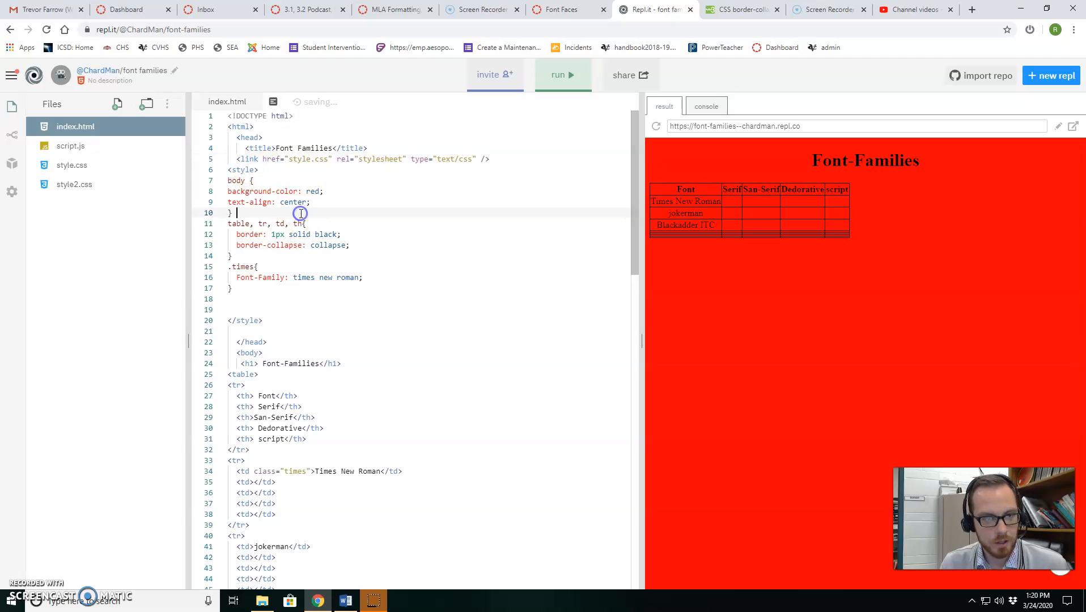
click(561, 75)
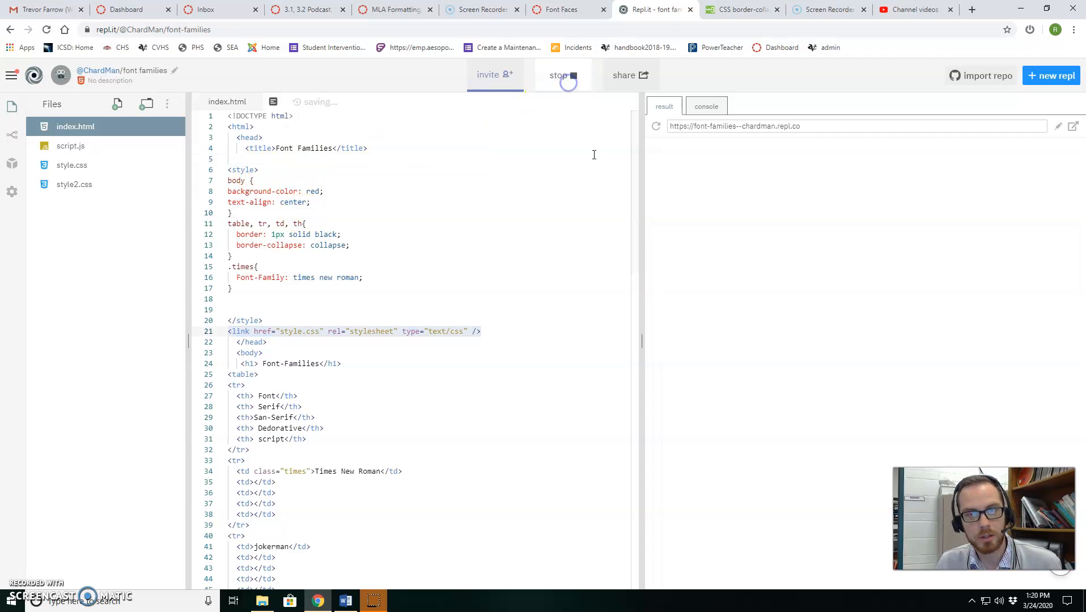
click(562, 75)
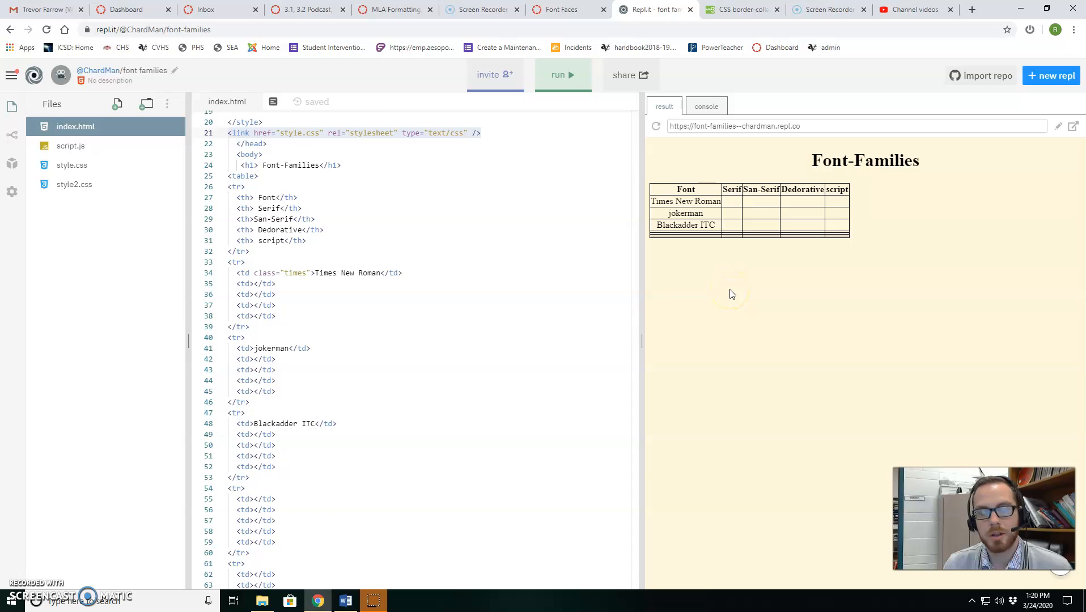
mouse_move(600, 300)
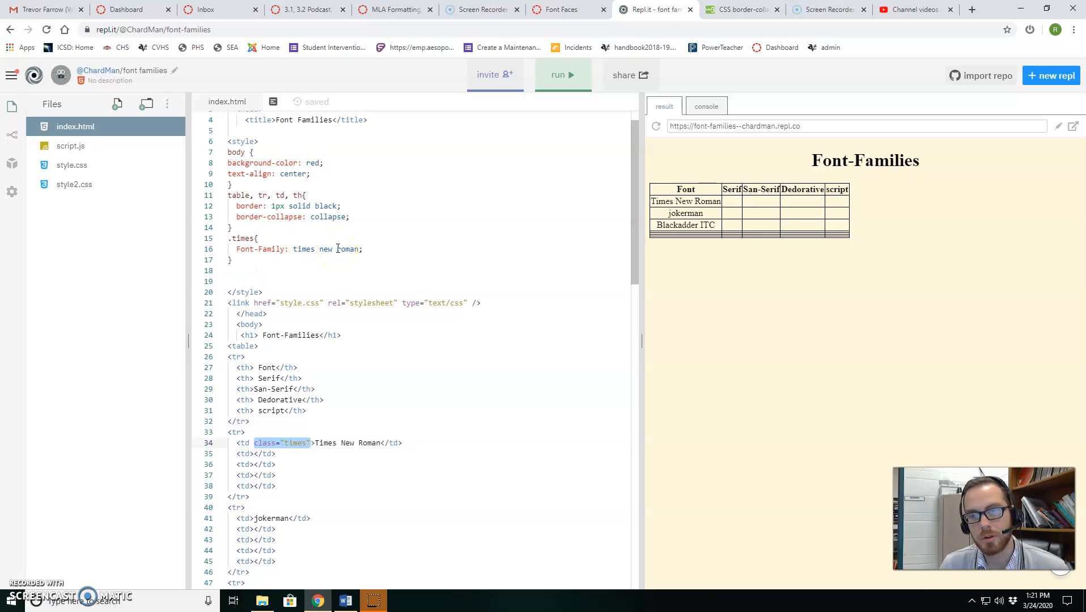
double_click(325, 249)
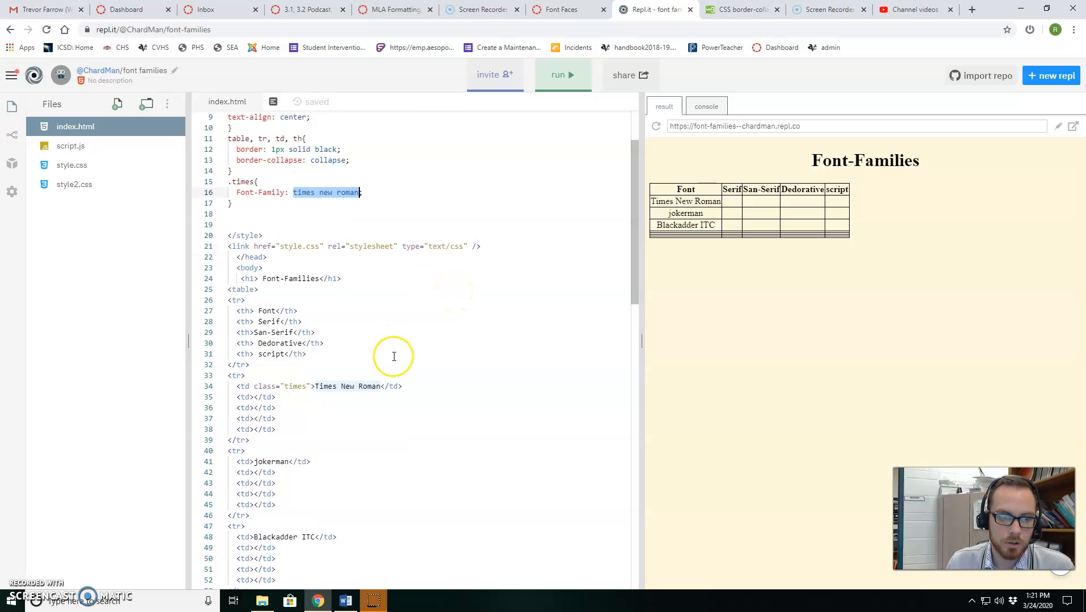
Briefly set the times class font to Jokerman and rerun the preview to test it.
text(jake)
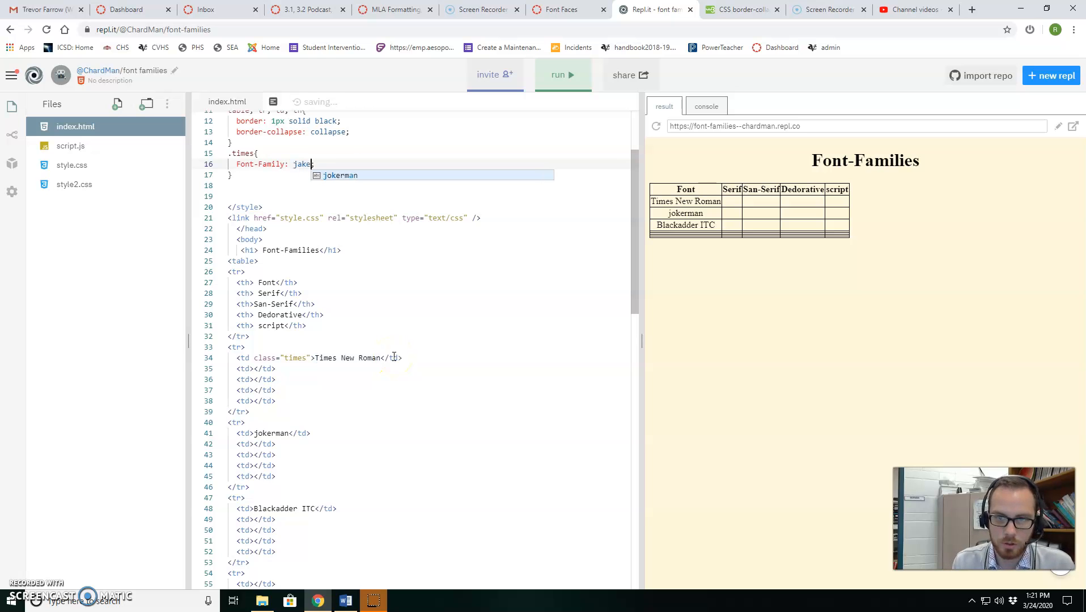
click(562, 75)
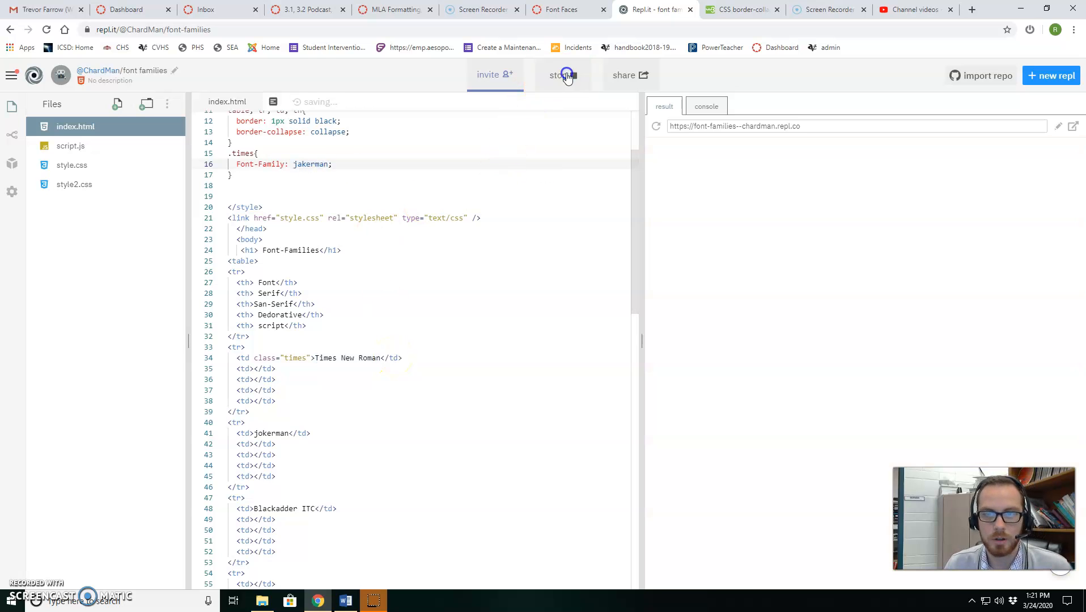
click(562, 75)
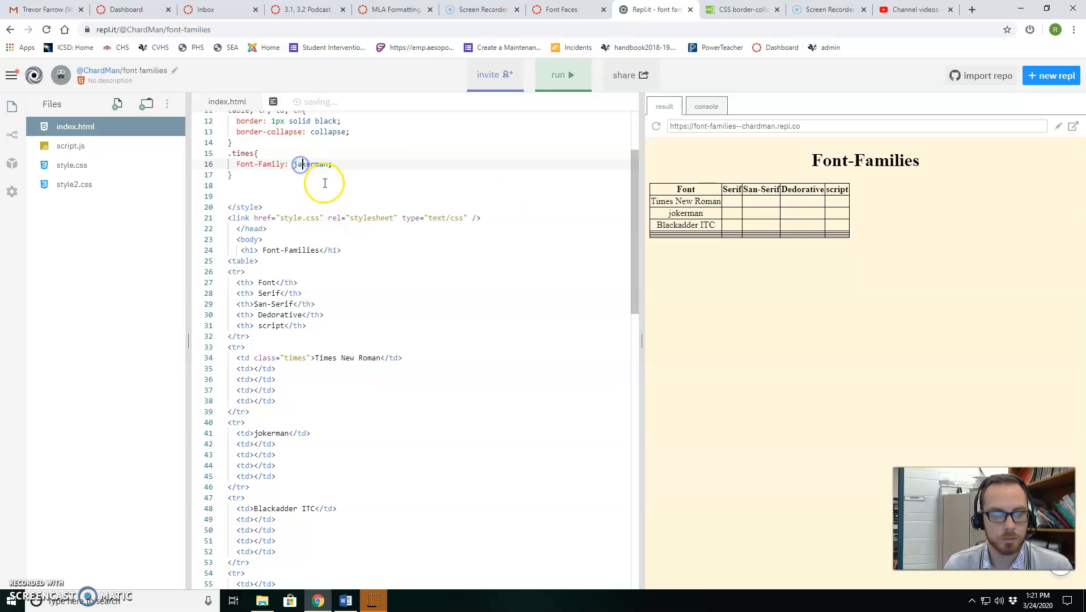
click(563, 75)
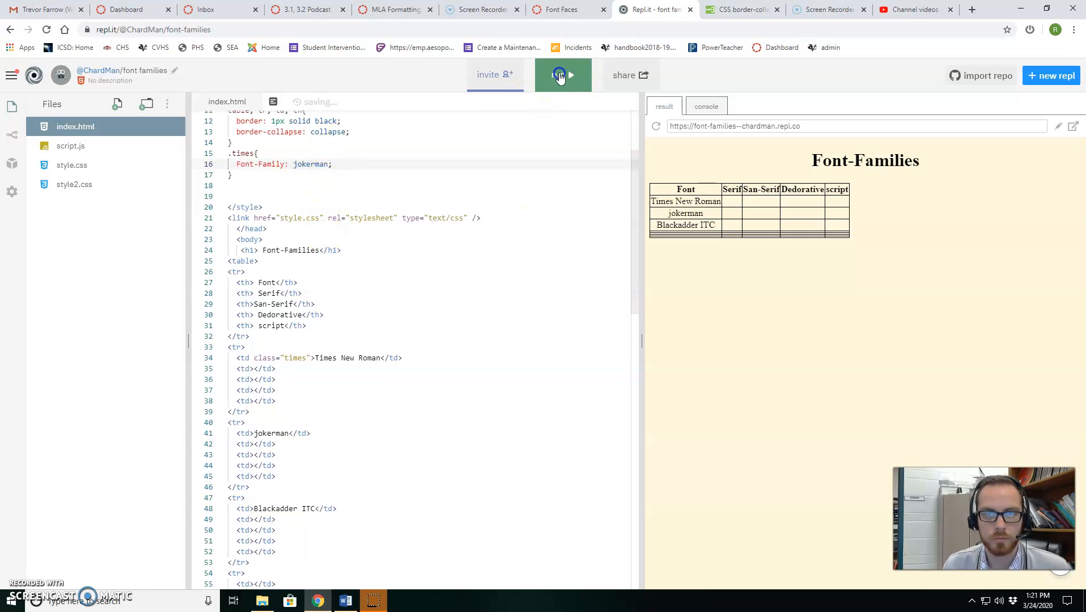
Restore the times class to Times New Roman and rerun the preview to confirm.
click(563, 75)
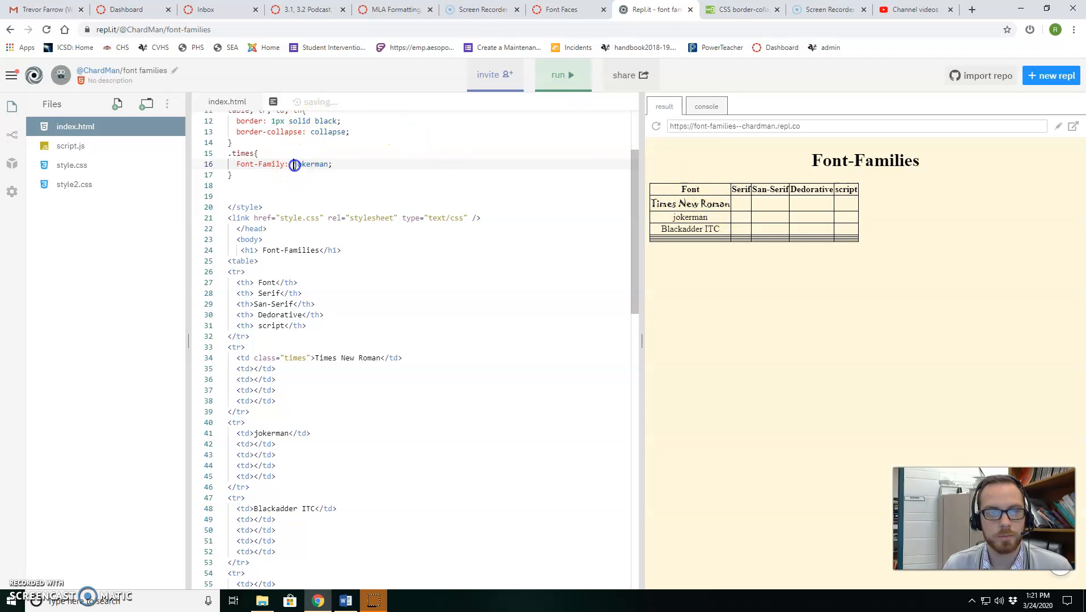
text(times new r)
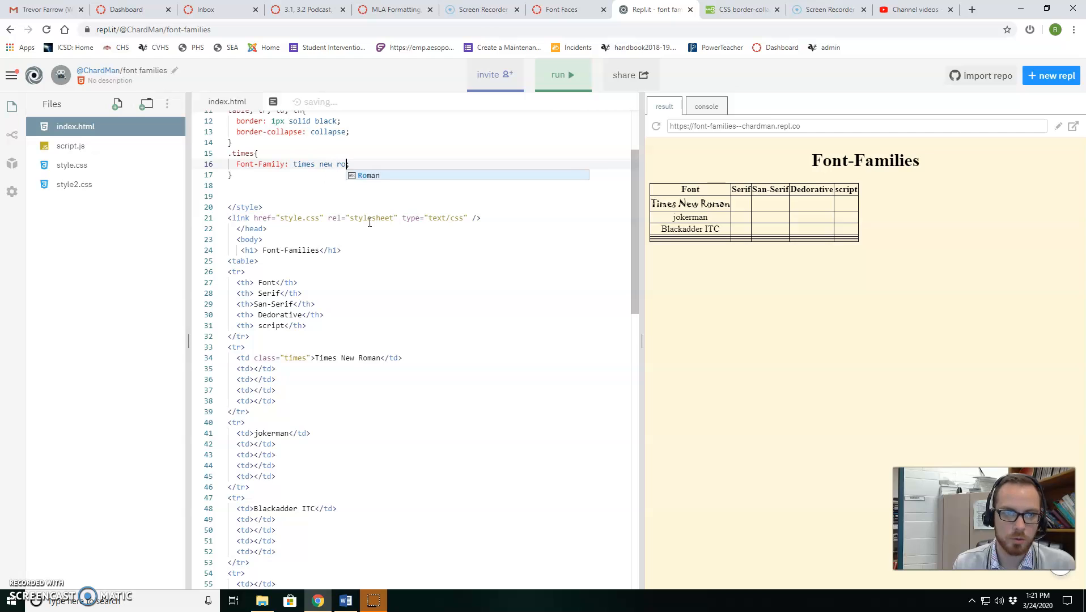
click(561, 75)
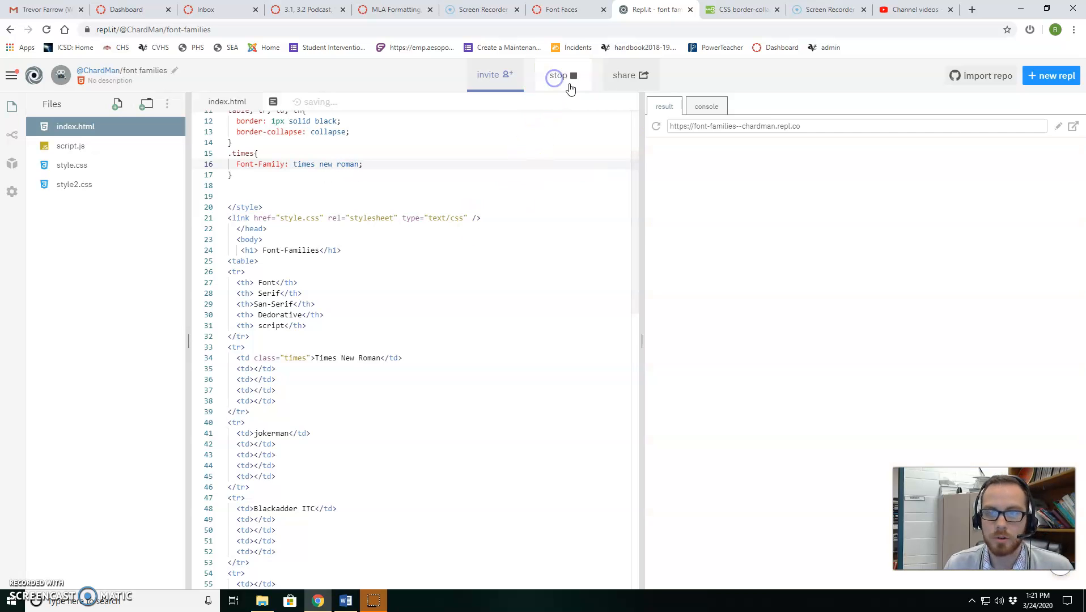
click(561, 75)
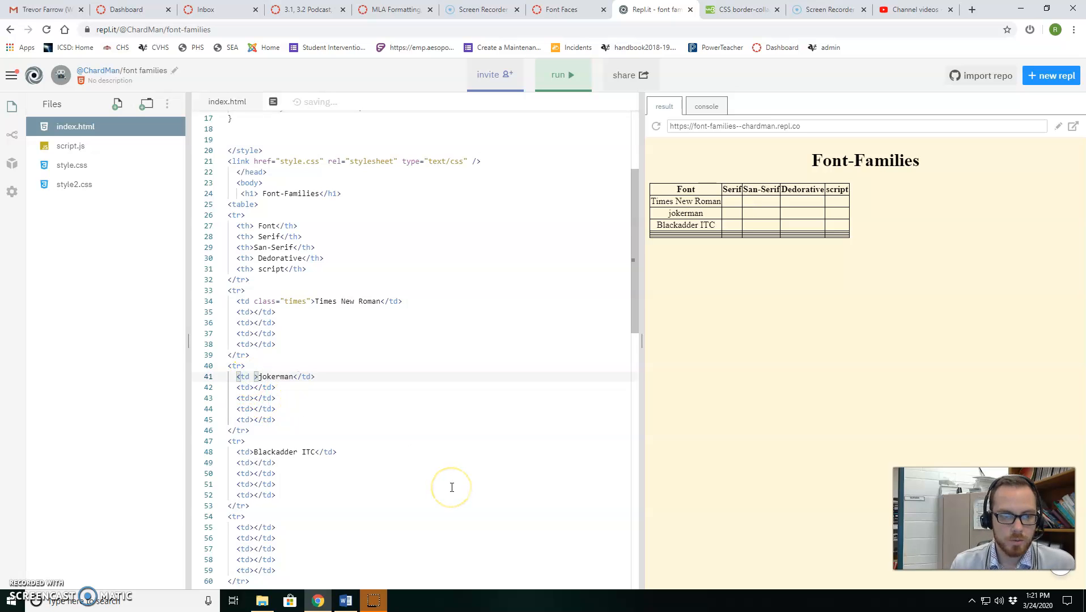
Give the jokerman <td> an inline style="Font-Family: jokerman;" via the autocomplete suggestion.
text(sytle)
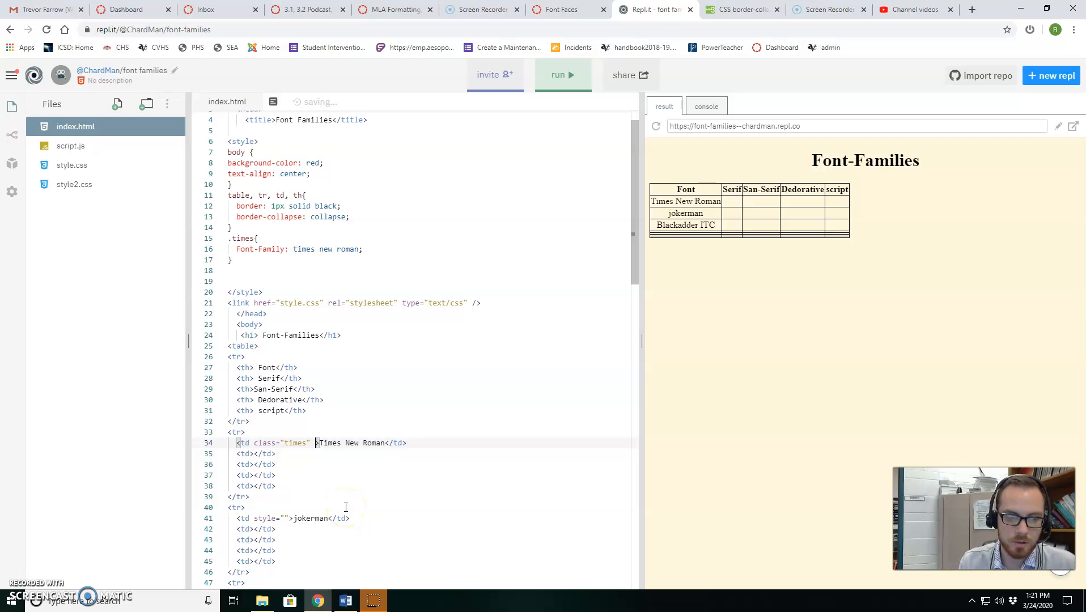
text(style=")
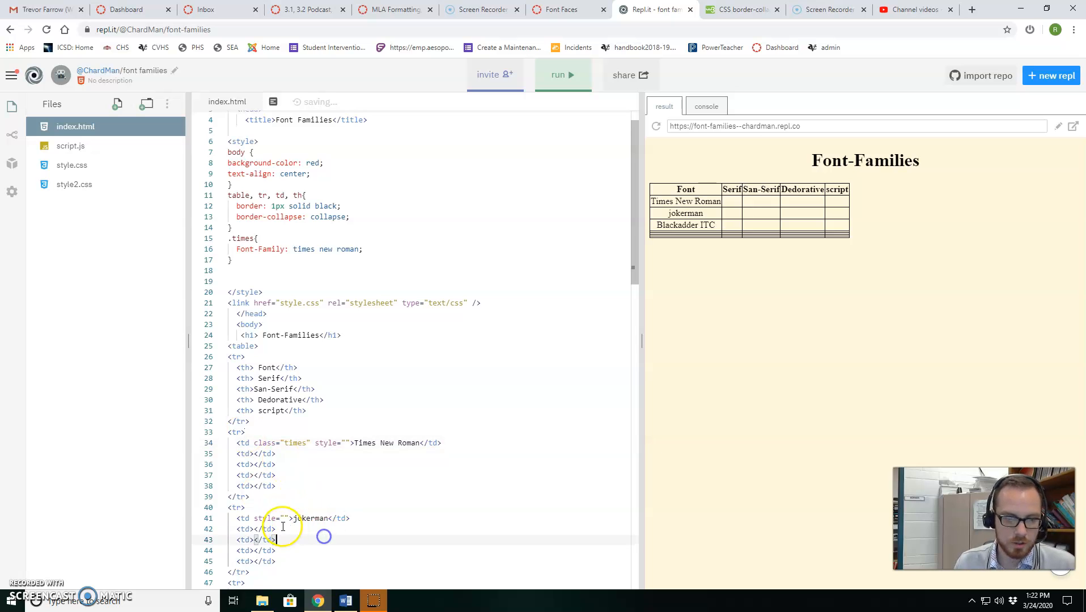
text(font)
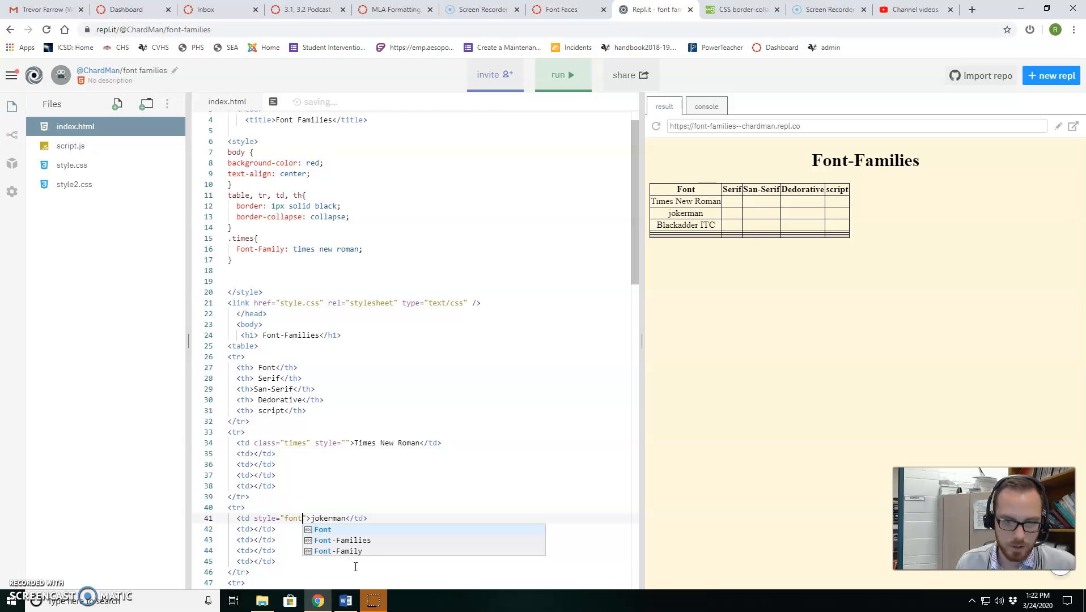
click(339, 551)
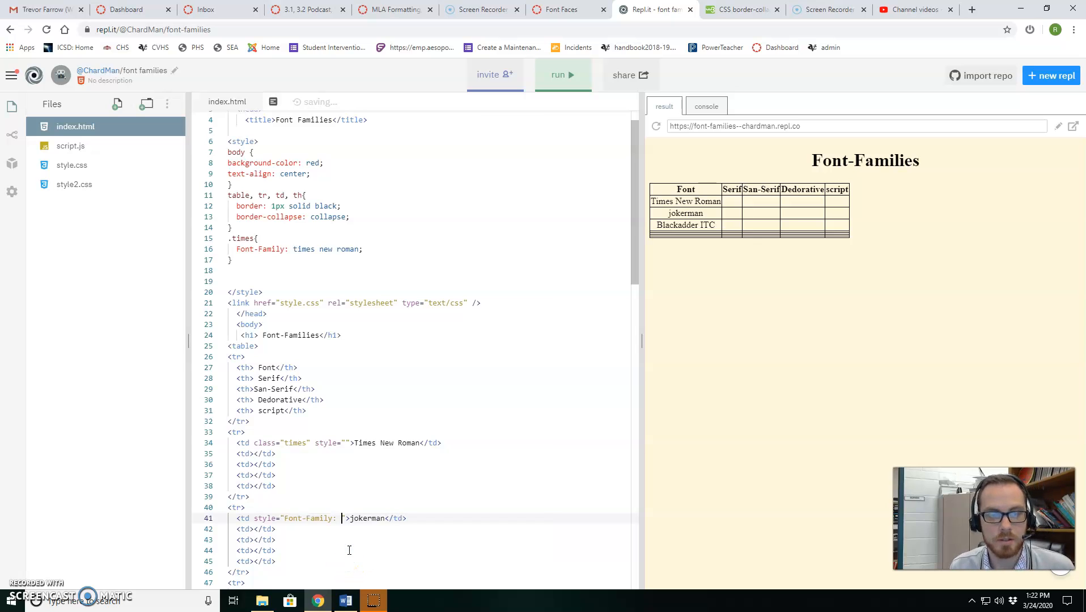
text(jokerman;)
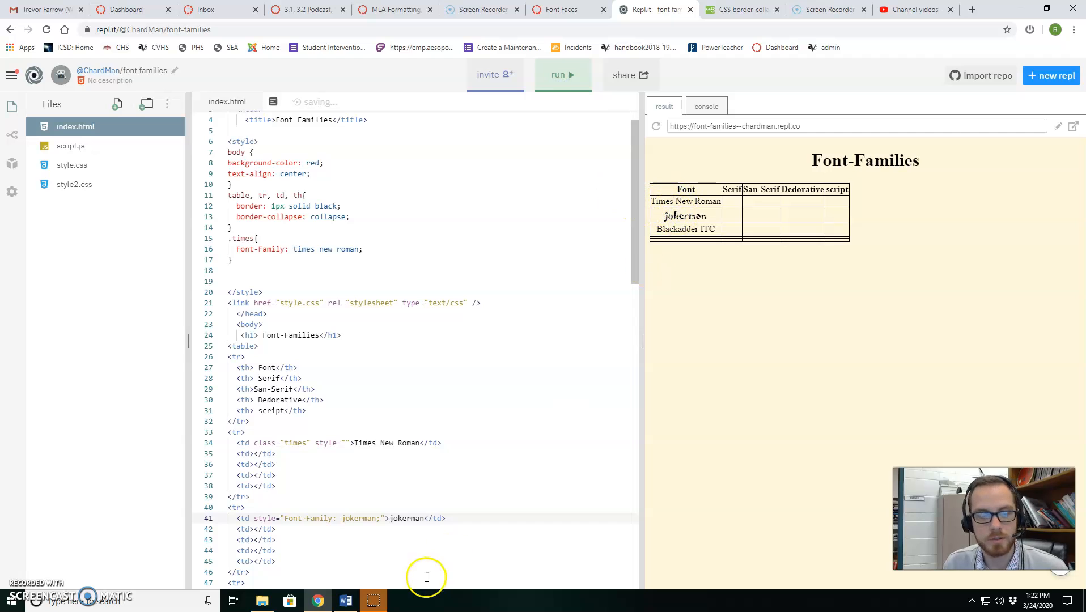
mouse_move(346, 442)
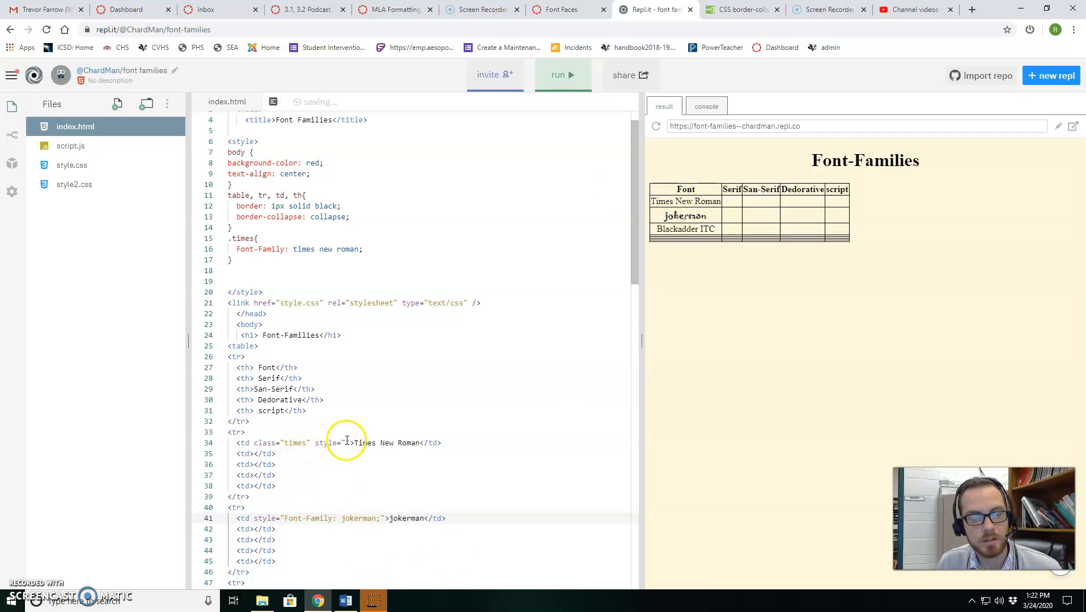
Add an inline Font-Family: jokerman style to the Times New Roman cell and rerun to see it override the class.
text(j)
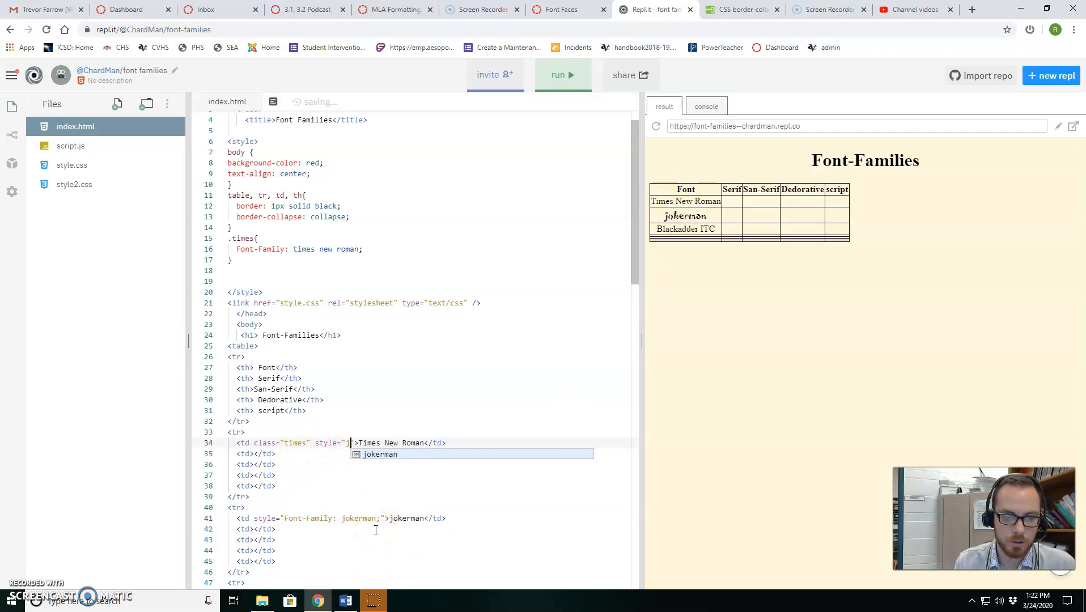
text(fon)
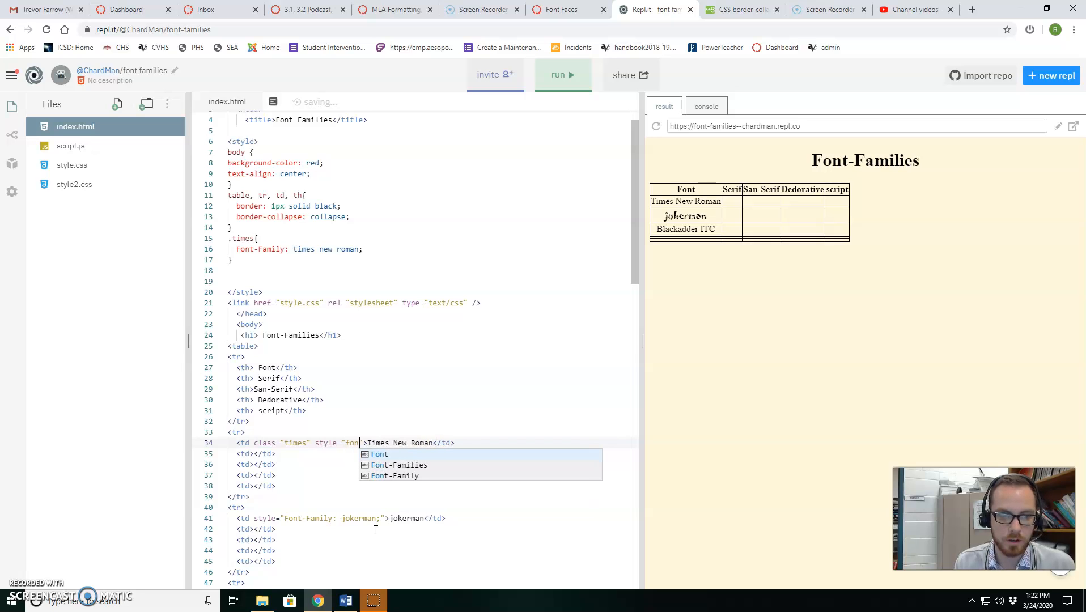
click(398, 476)
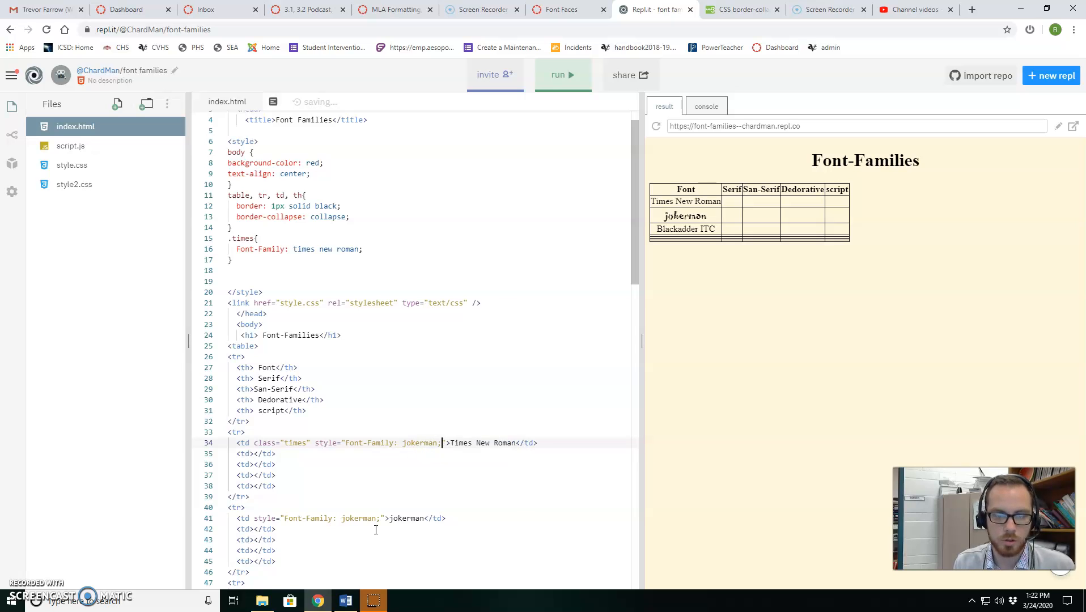
click(563, 75)
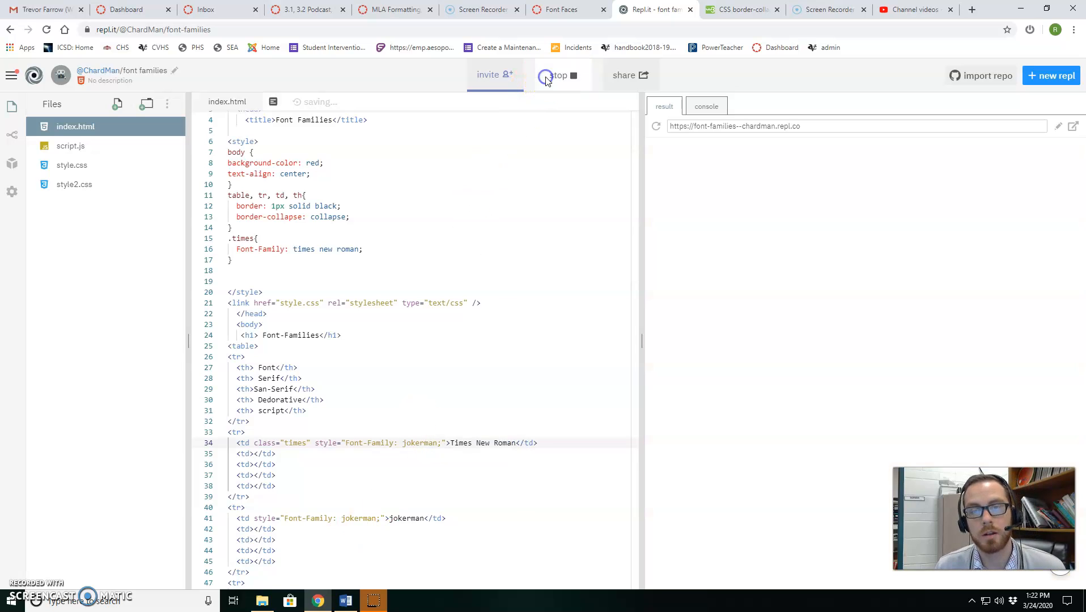
click(558, 75)
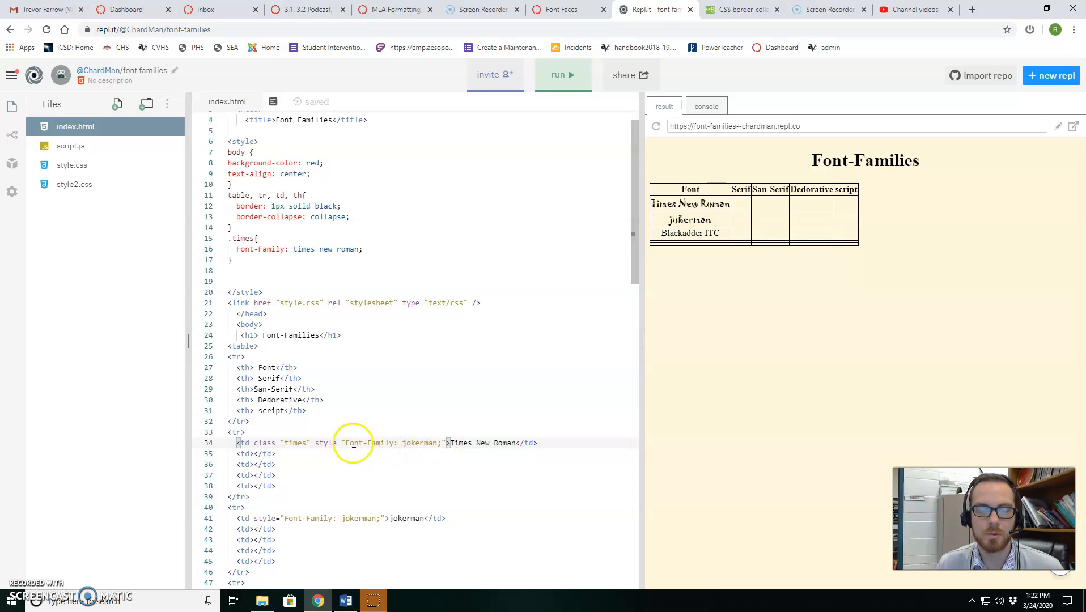
Delete that inline Jokerman style from the Times New Roman cell again.
double_click(326, 442)
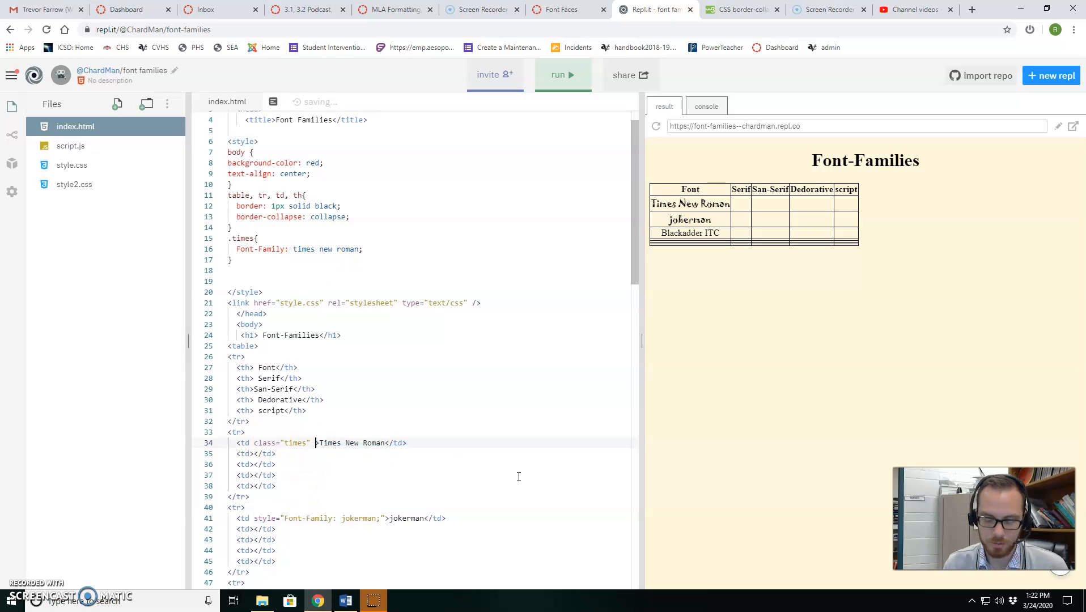
Set bgcolor="red" on the <body> tag, remove the CSS background rule and link, and run to see a red page.
click(557, 75)
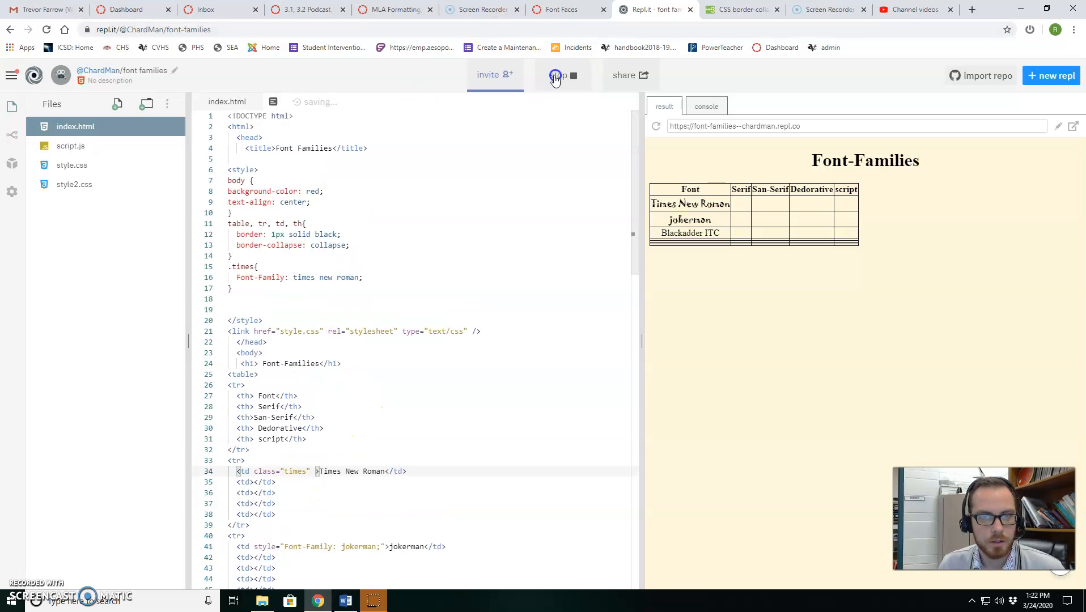
click(561, 74)
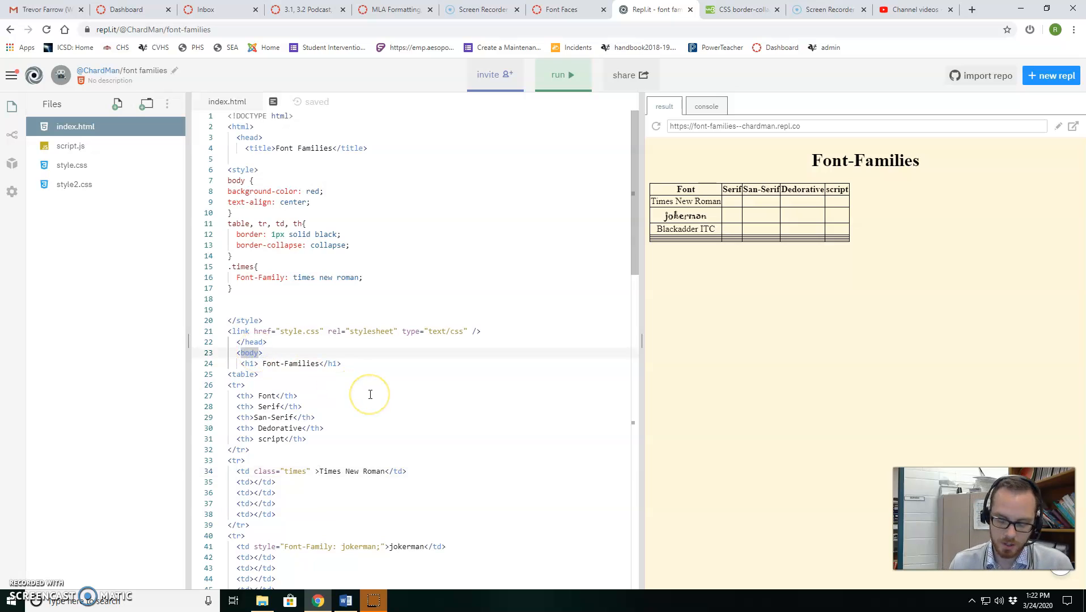
text(bg)
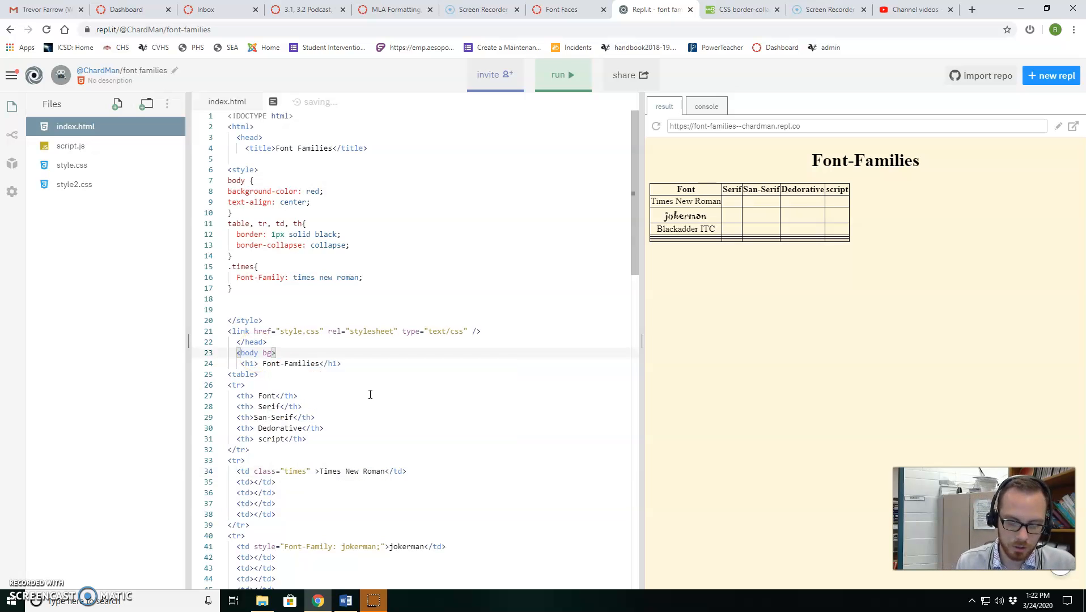
text(-color: red;)
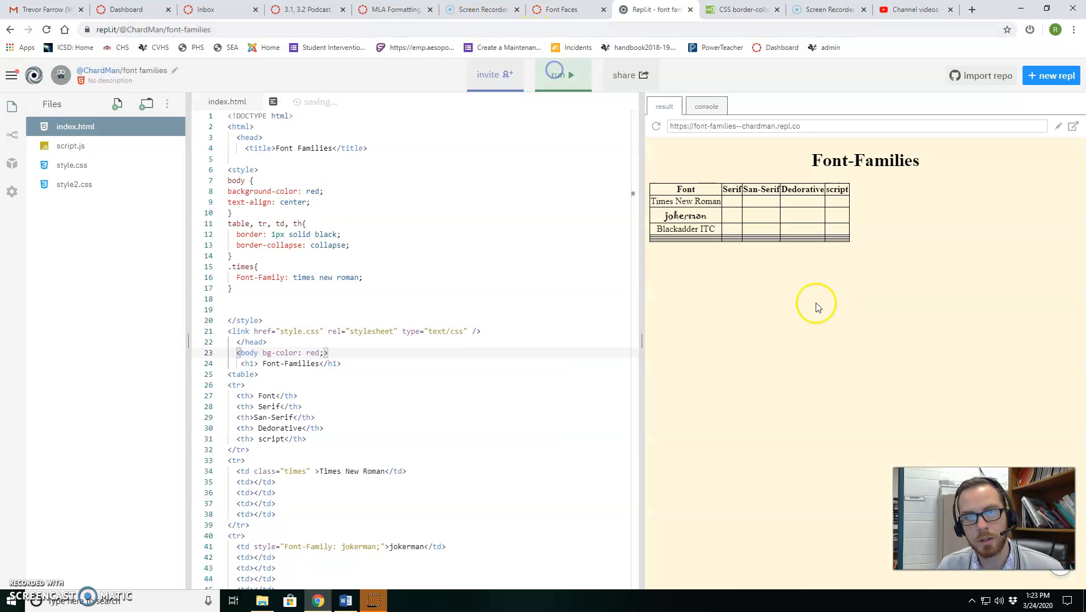
mouse_move(262, 291)
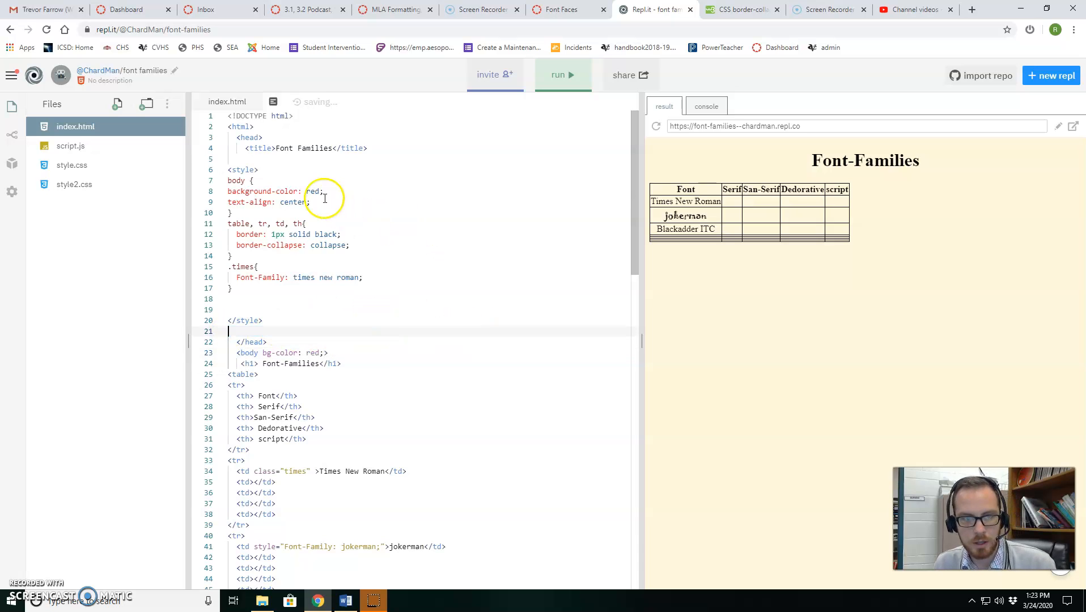
key(Backspace)
text(=)
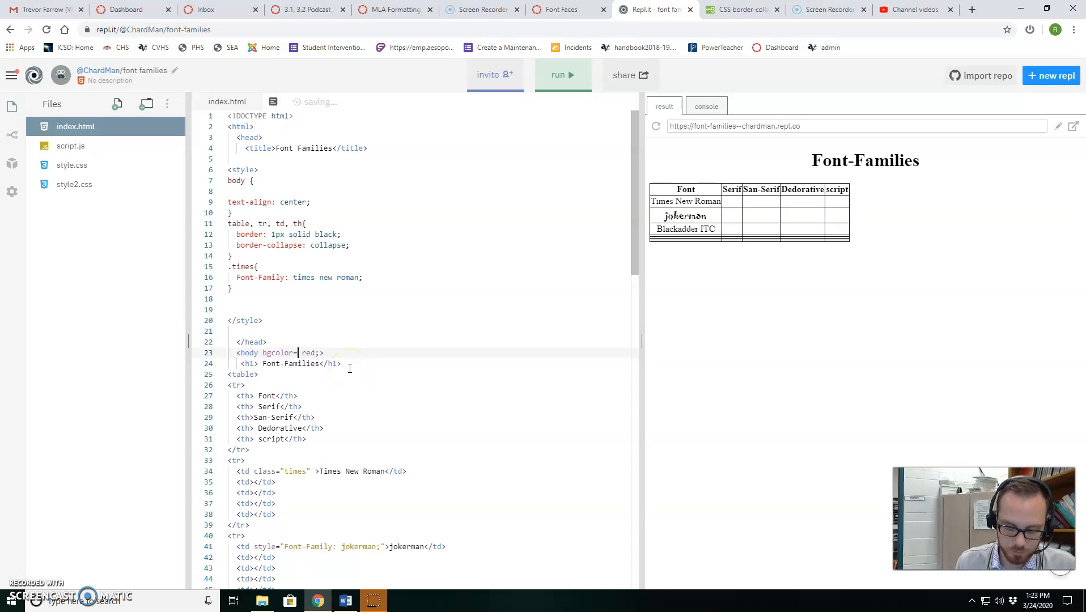
text("")
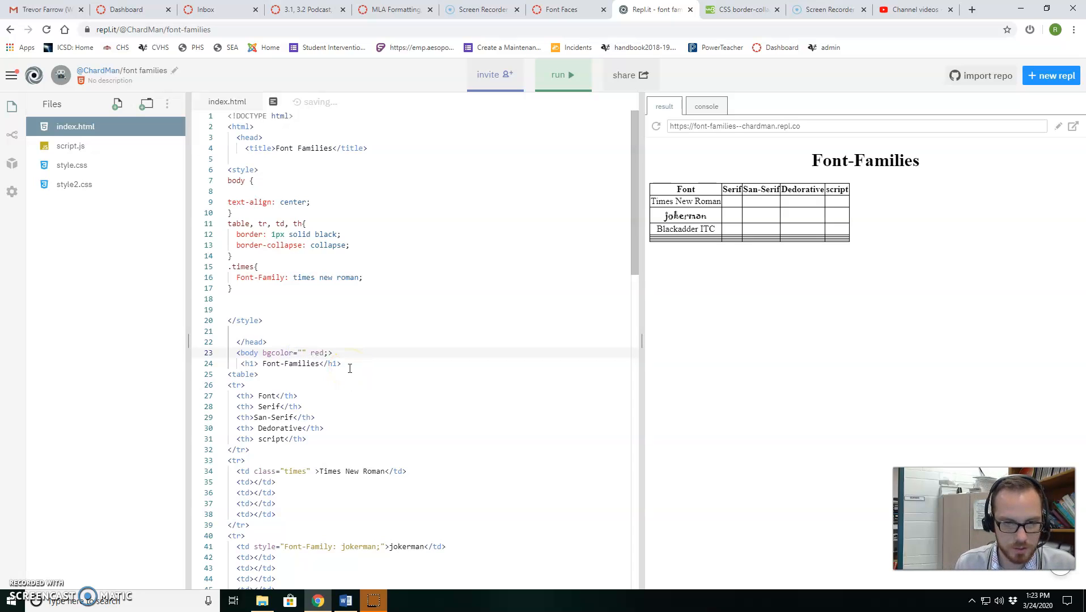
text(red)
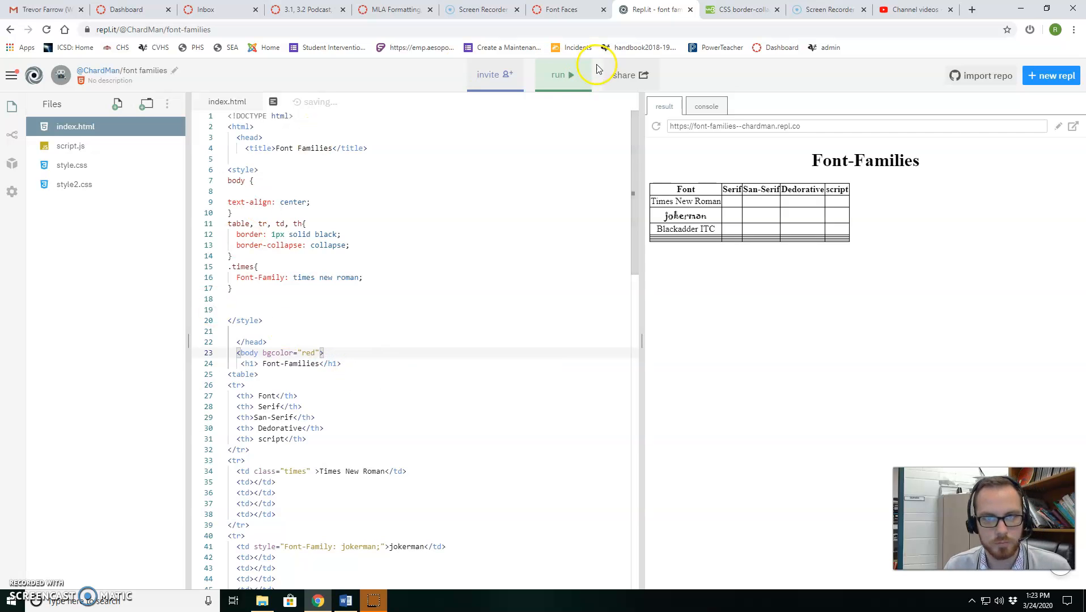
click(561, 75)
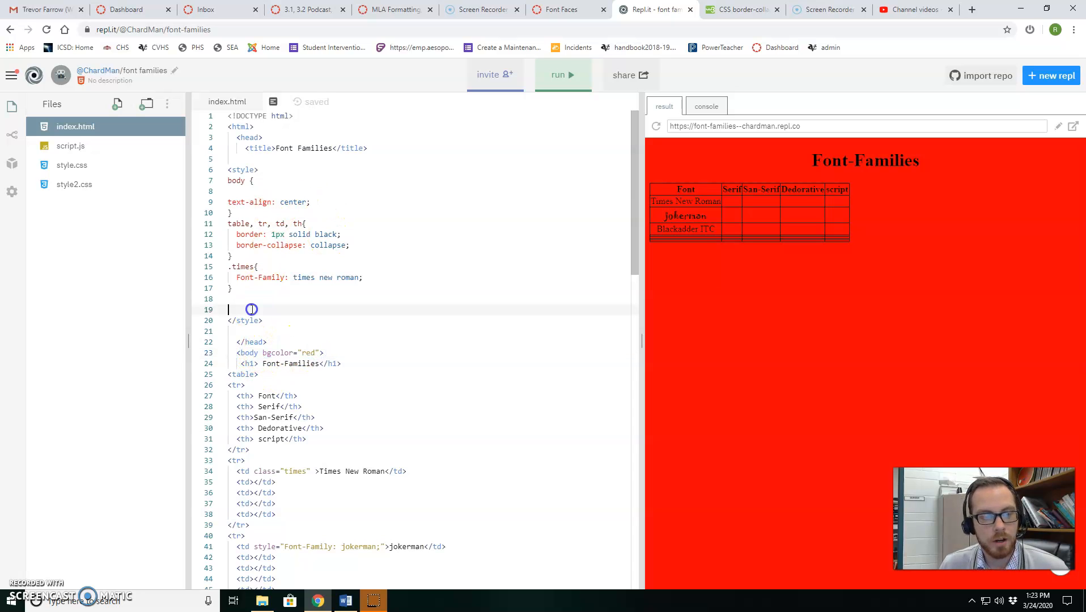
Restore background-color in style.css and the stylesheet link so the preview shows cornsilk again.
text(background-color: red;)
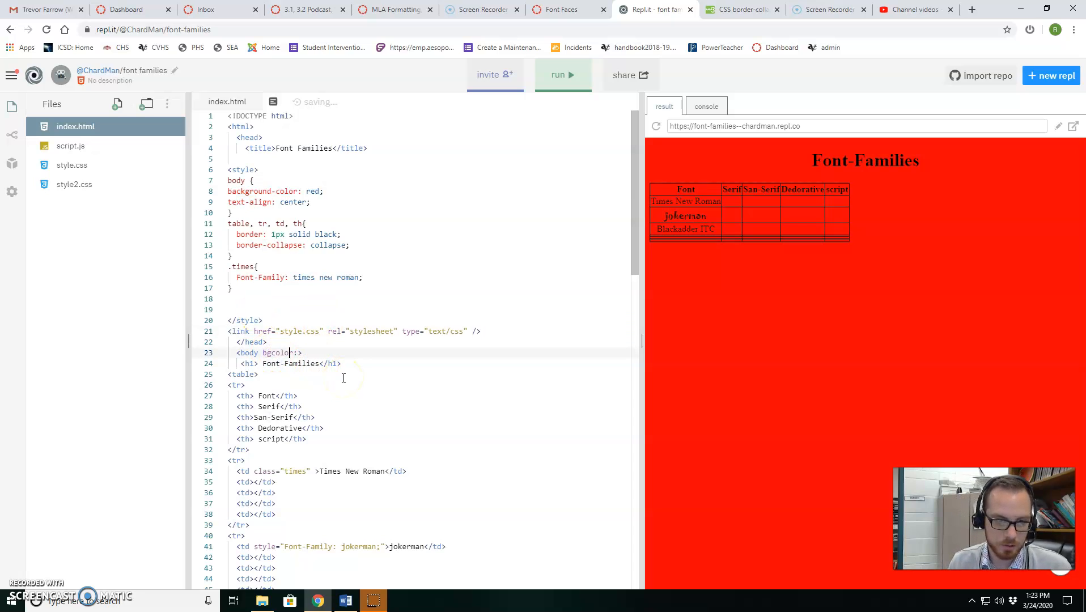
text(=)
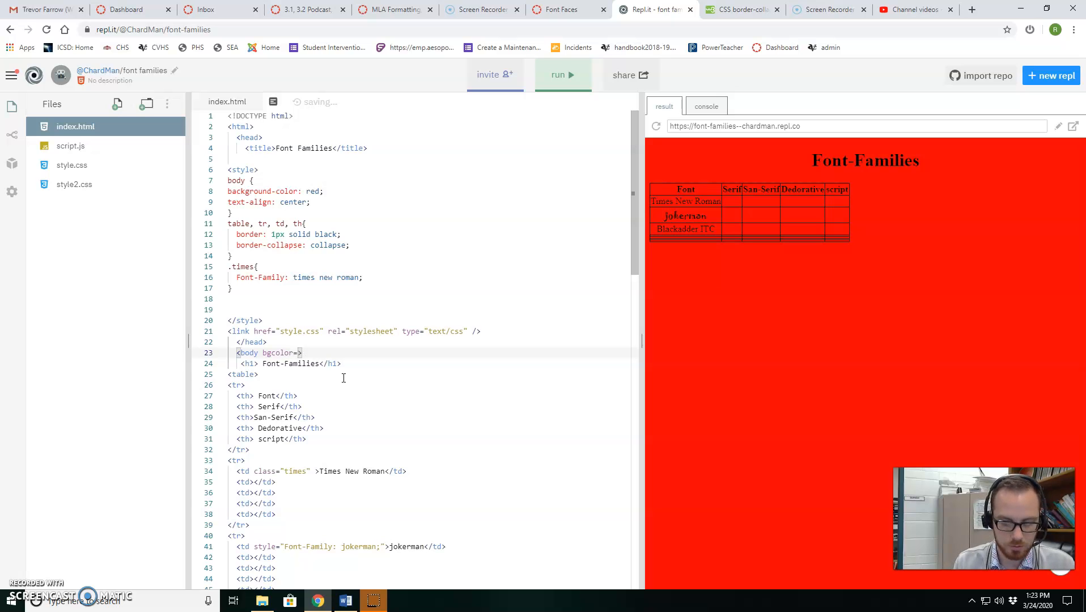
text(red")
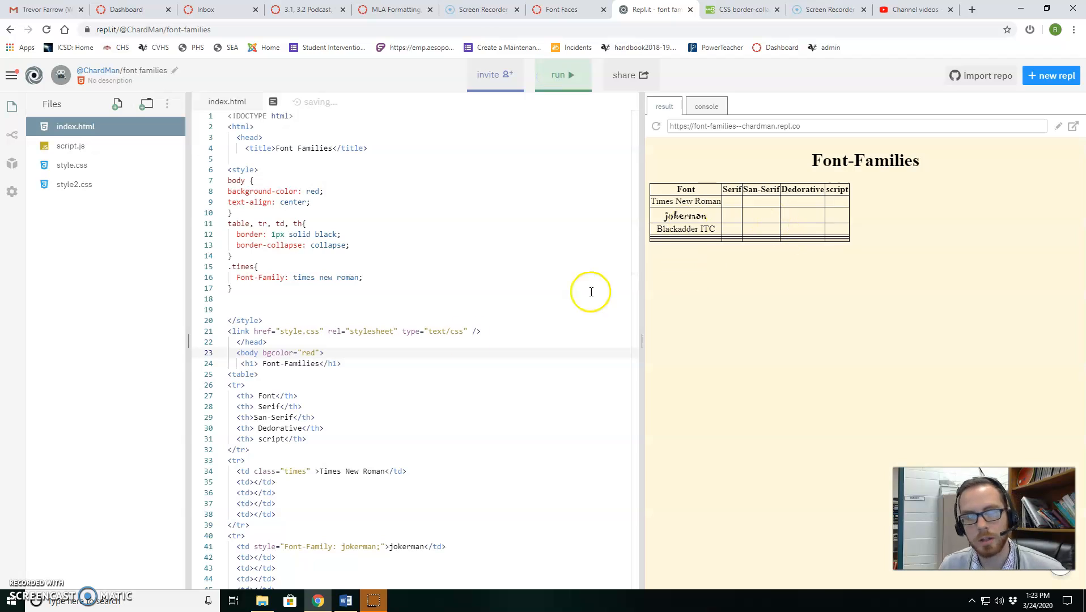
Delete the red bgcolor attribute from the <body> tag, leaving a plain body.
double_click(280, 353)
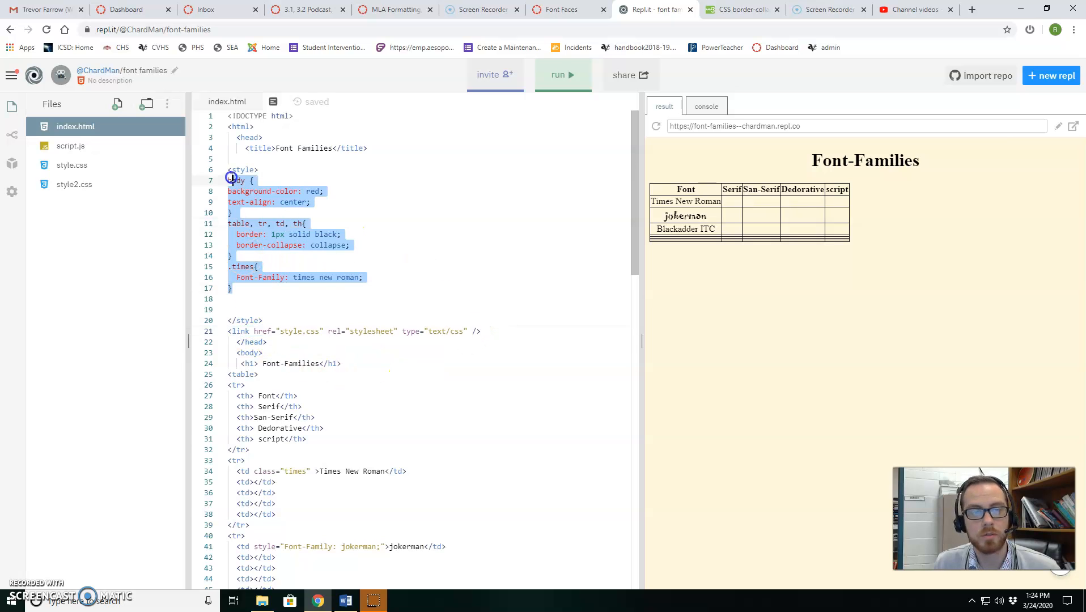
Delete the empty style2.css file via its file menu and confirm 'Yes, delete this file'.
click(253, 331)
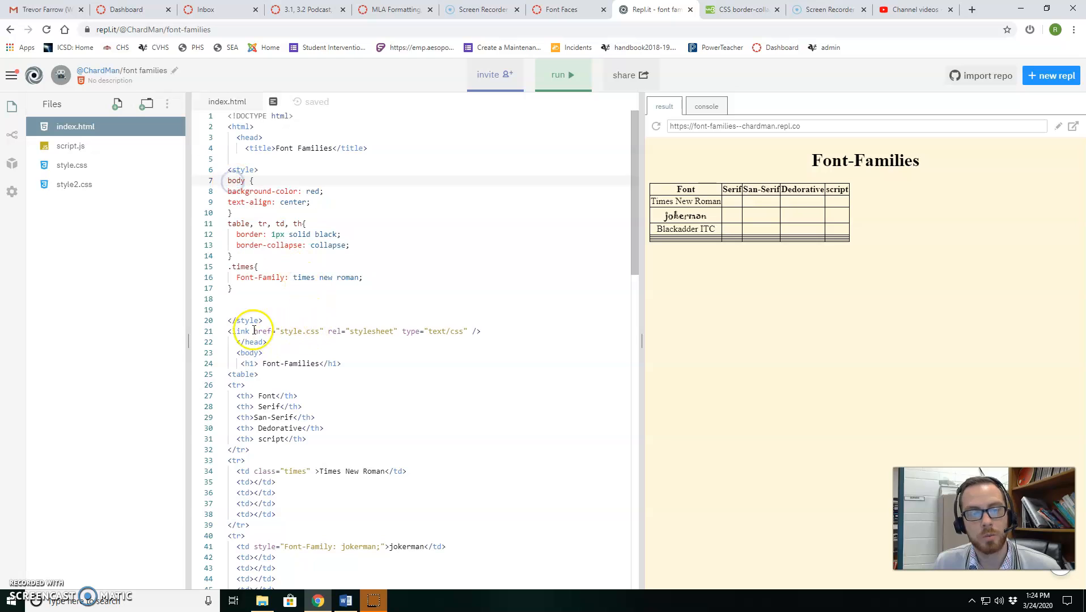
click(74, 183)
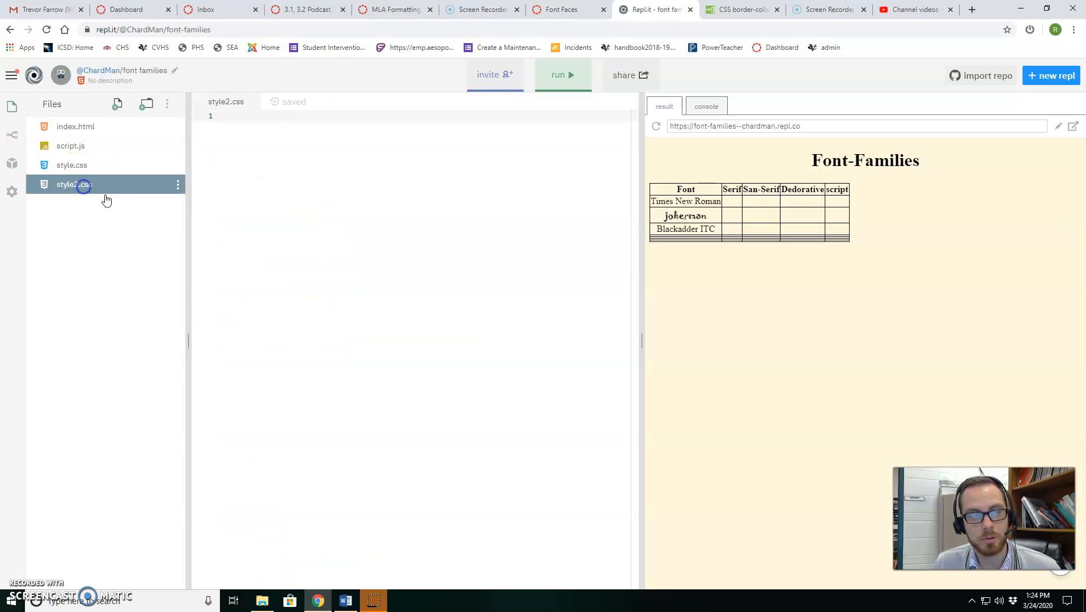
click(177, 183)
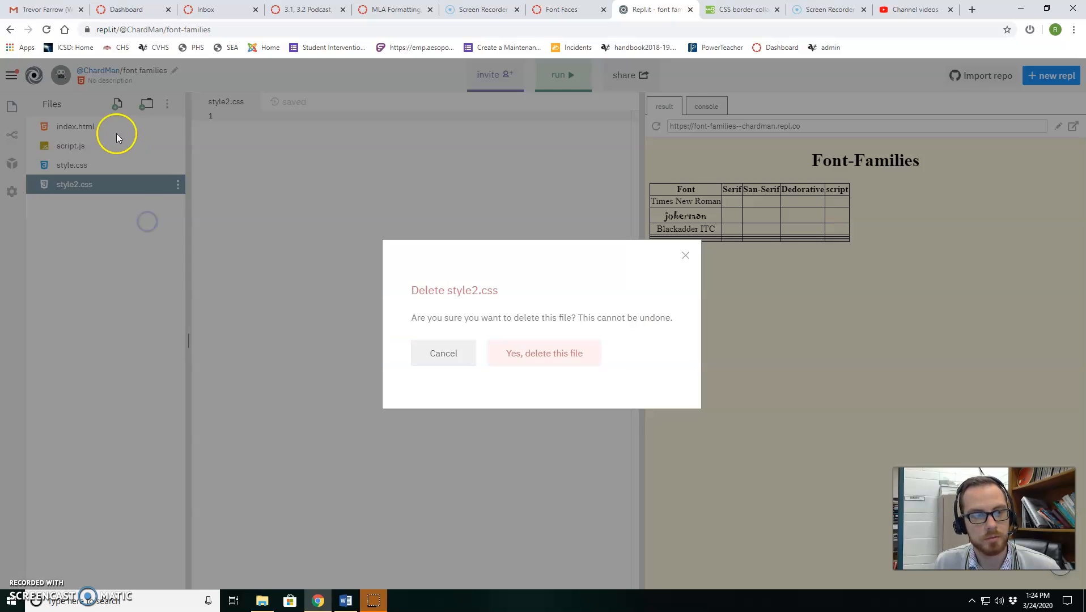
click(544, 354)
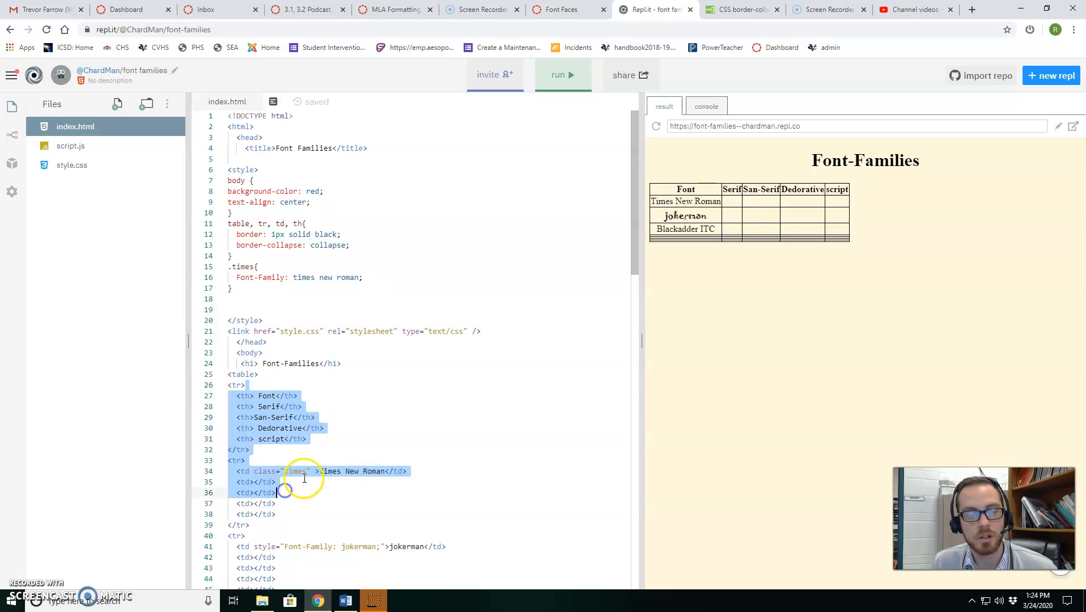
scroll(down, 3)
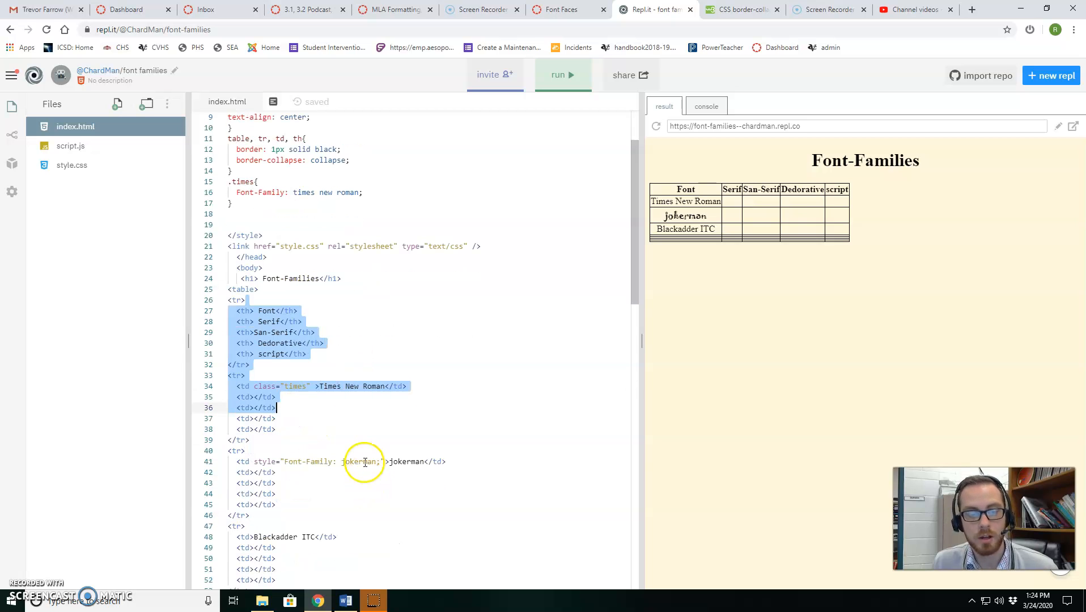
click(313, 386)
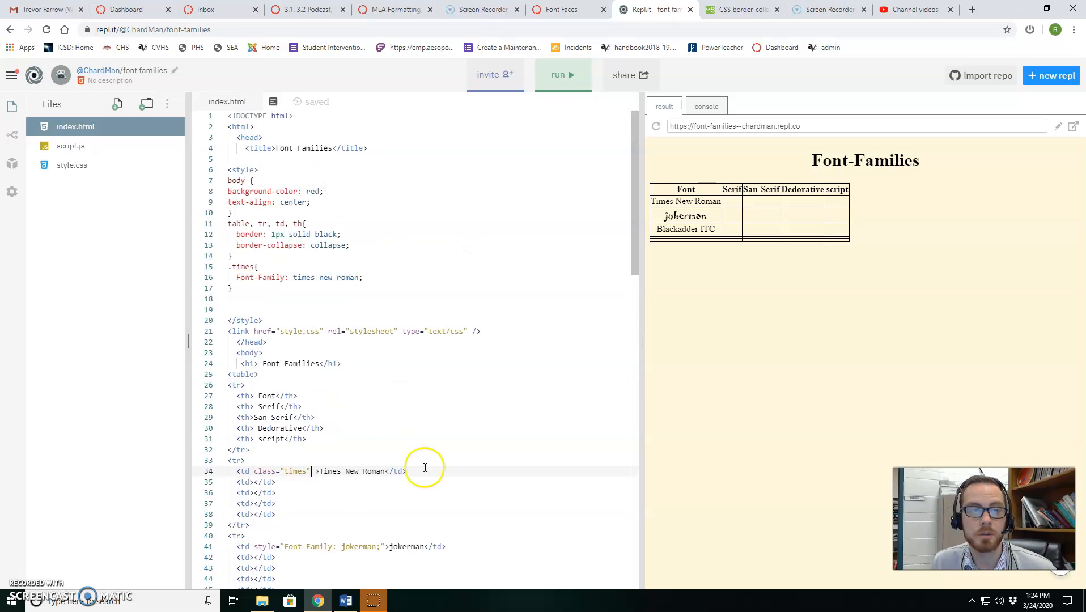
mouse_move(280, 202)
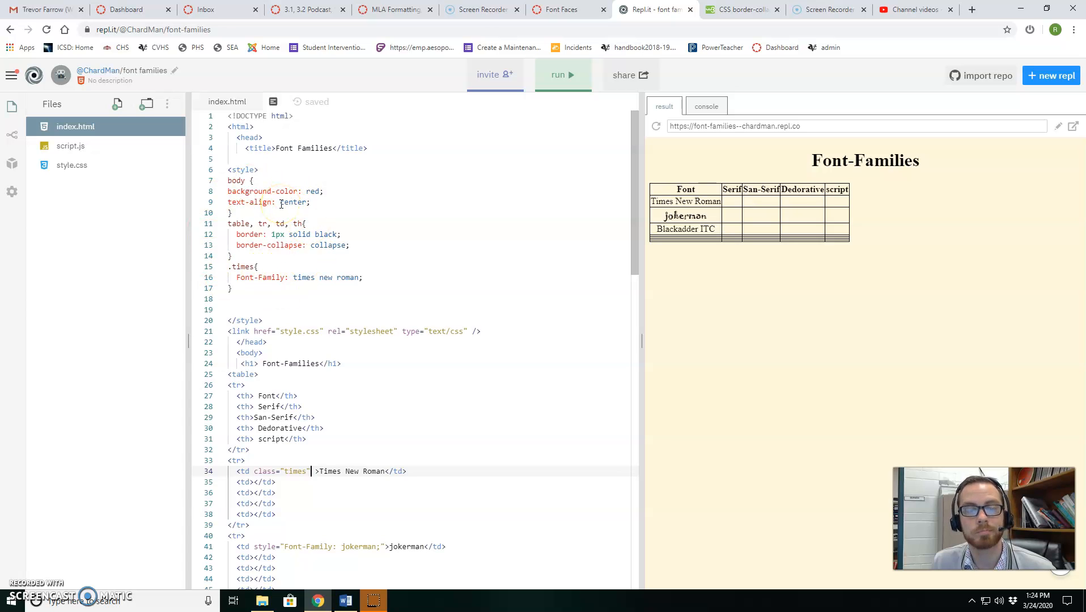
scroll(down, 3)
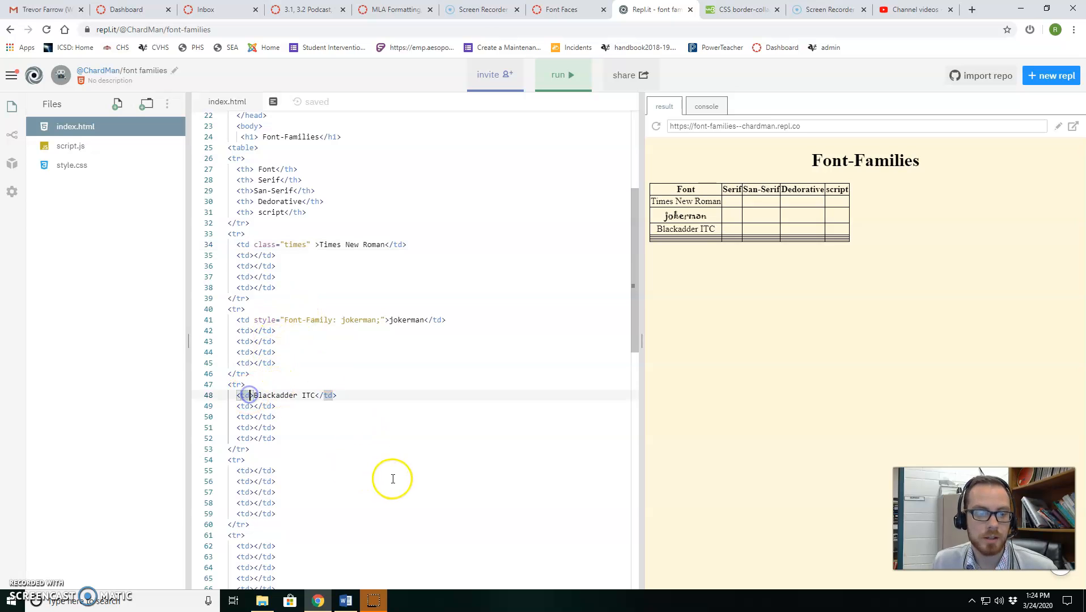
Add an inline style="Font-Family: blackadder" to the Blackadder ITC <td> and run to test it.
text(style=)
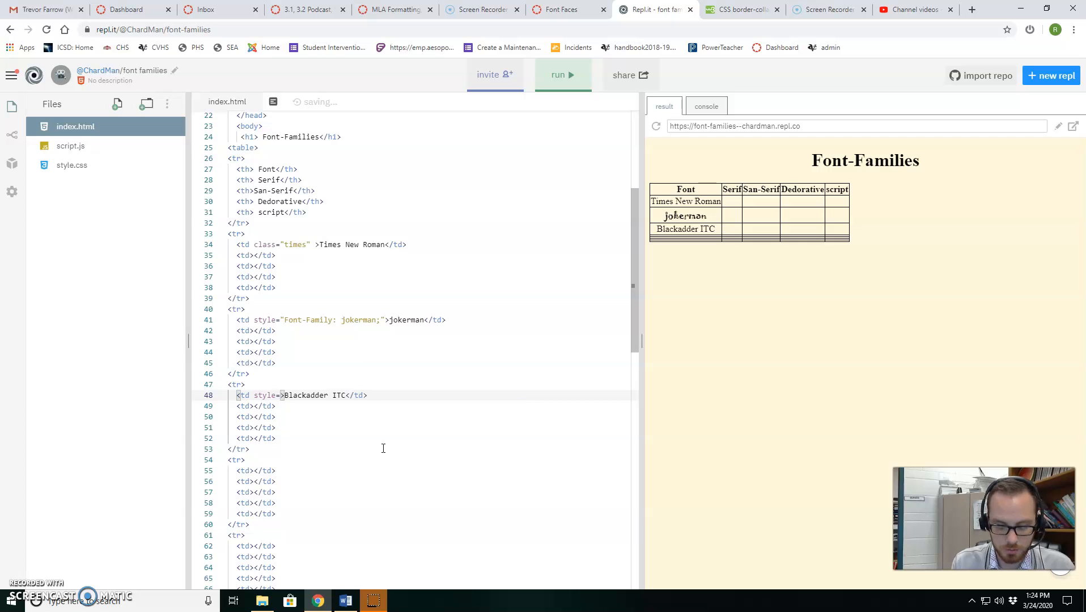
text(fon)
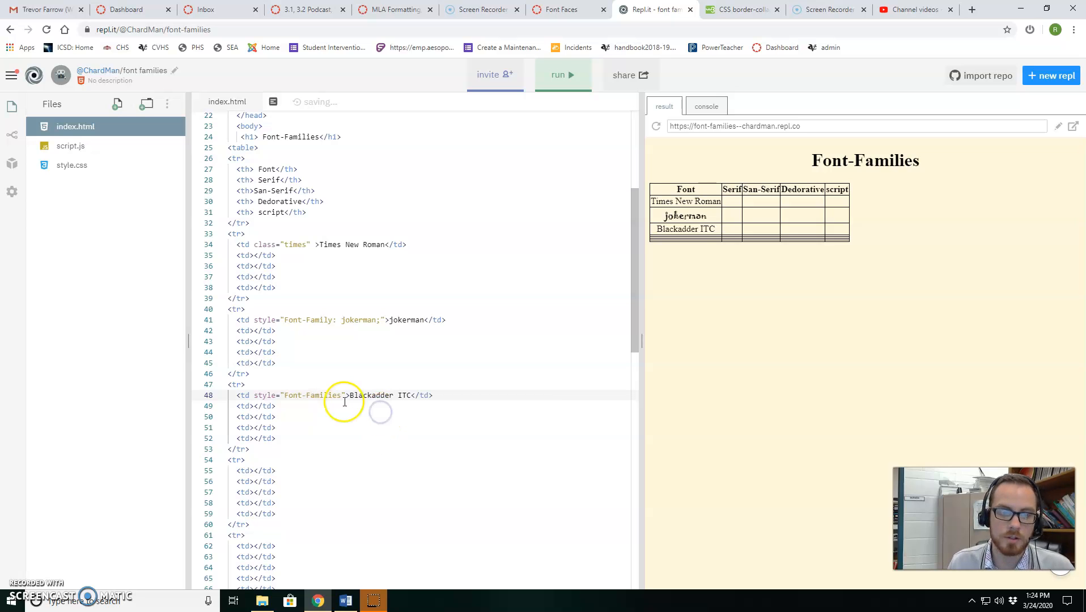
click(345, 396)
text(: )
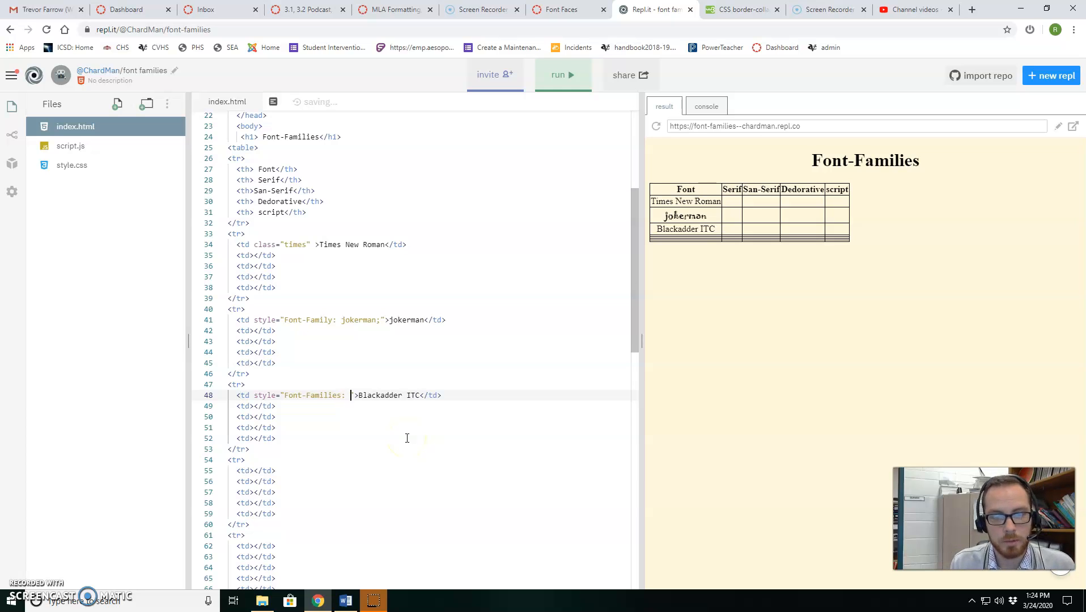
text(blak)
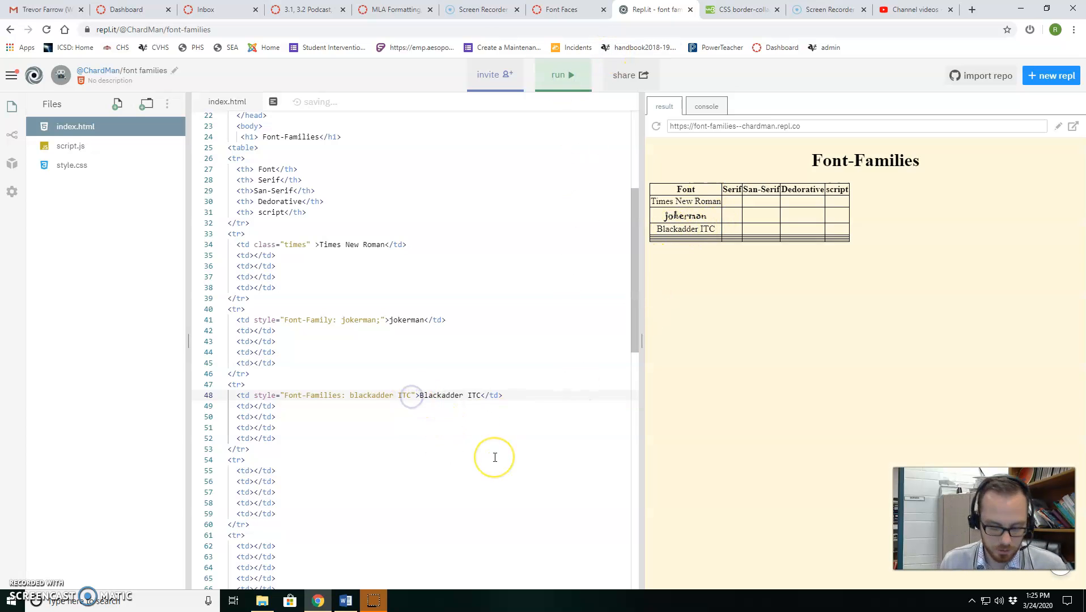
click(562, 75)
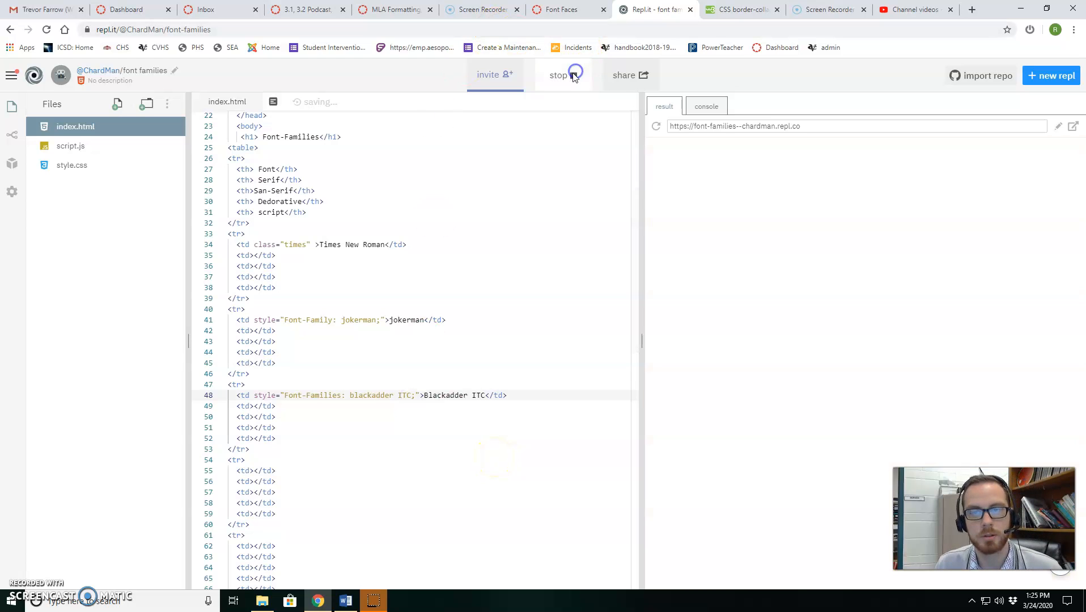
click(562, 75)
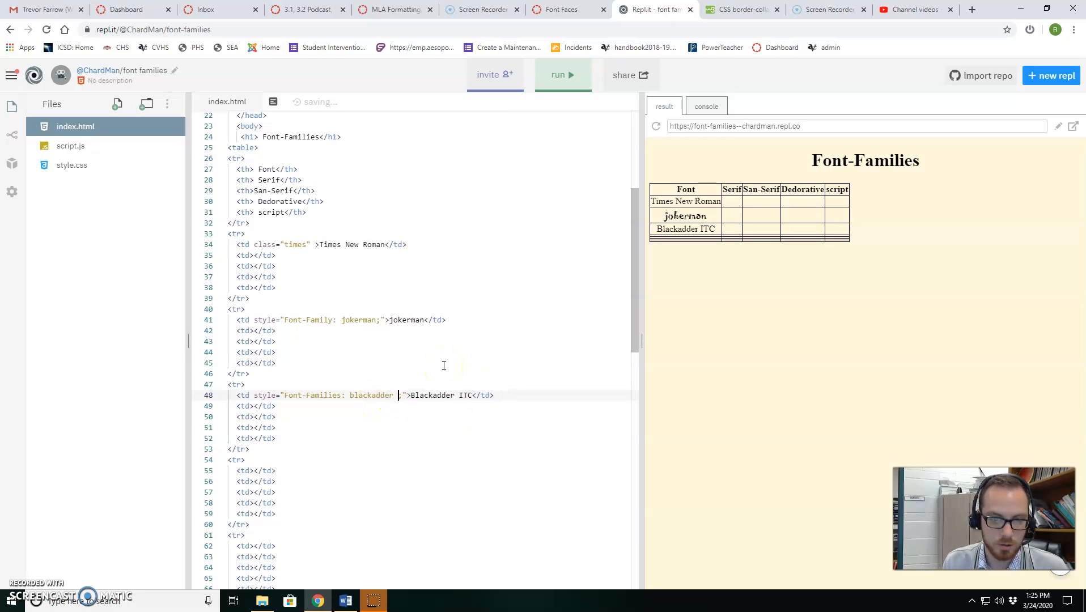
Rerun to check the still-plain rendering and select the word blackadder for editing.
click(562, 75)
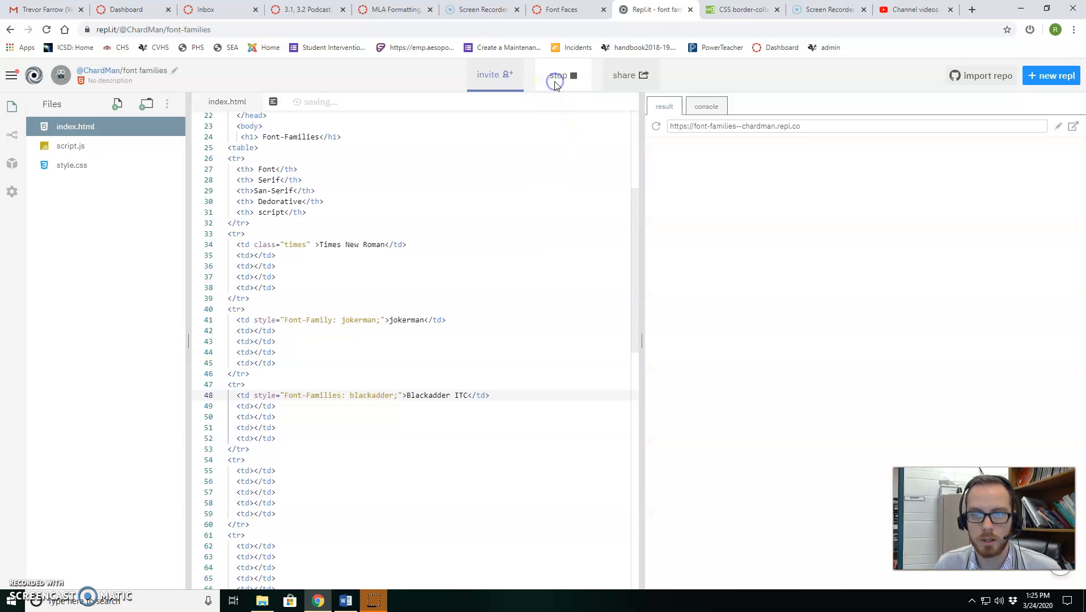
click(561, 75)
text(y)
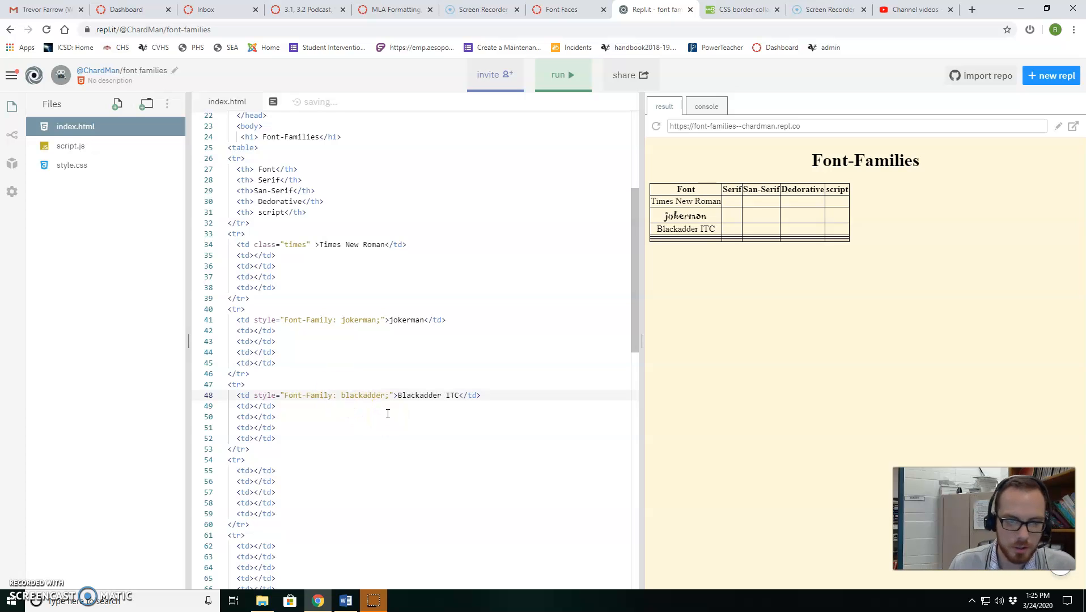
double_click(361, 395)
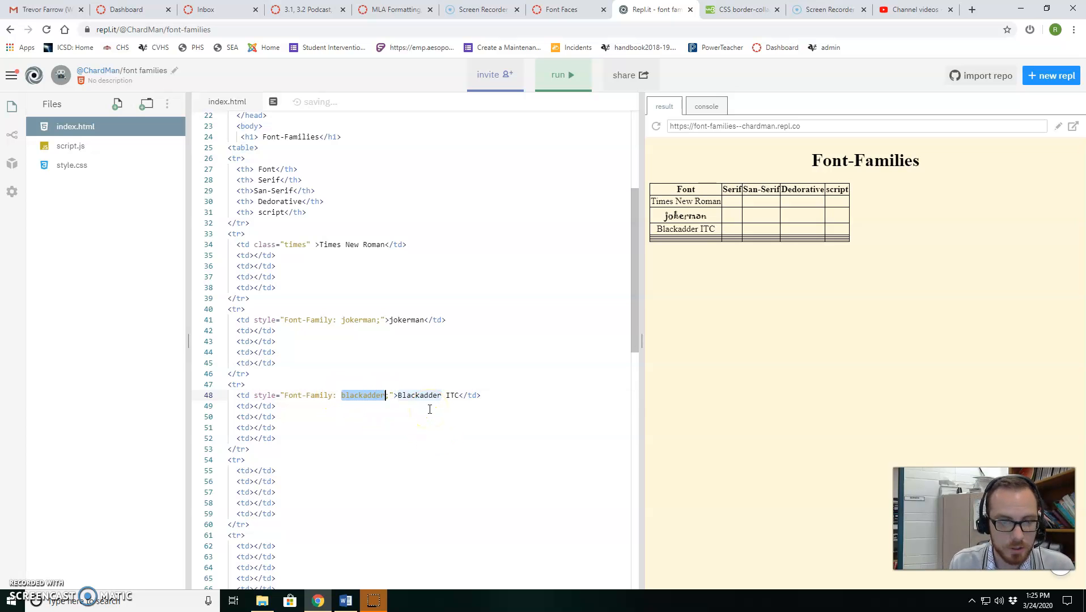
mouse_move(323, 403)
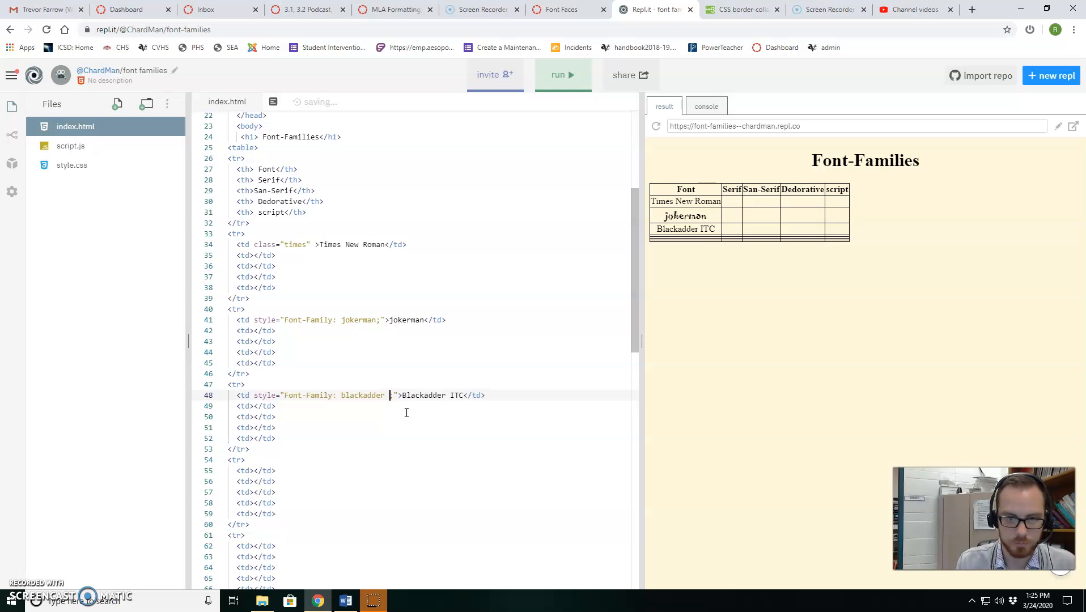
Complete the style value as blackadder ITC; and run so the cell renders in Blackadder script.
text(ITC;)
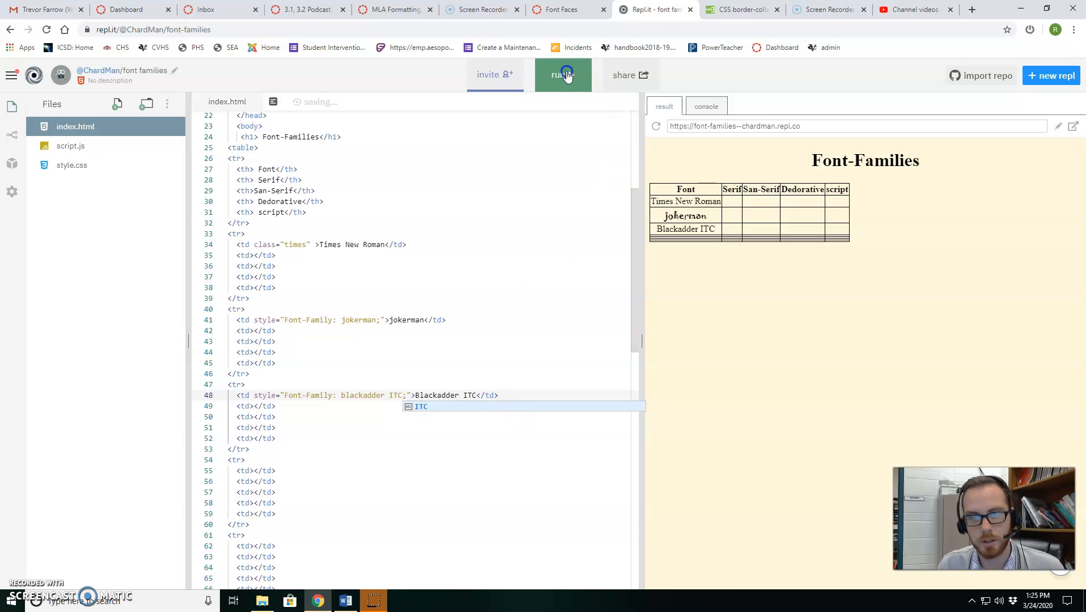
click(562, 75)
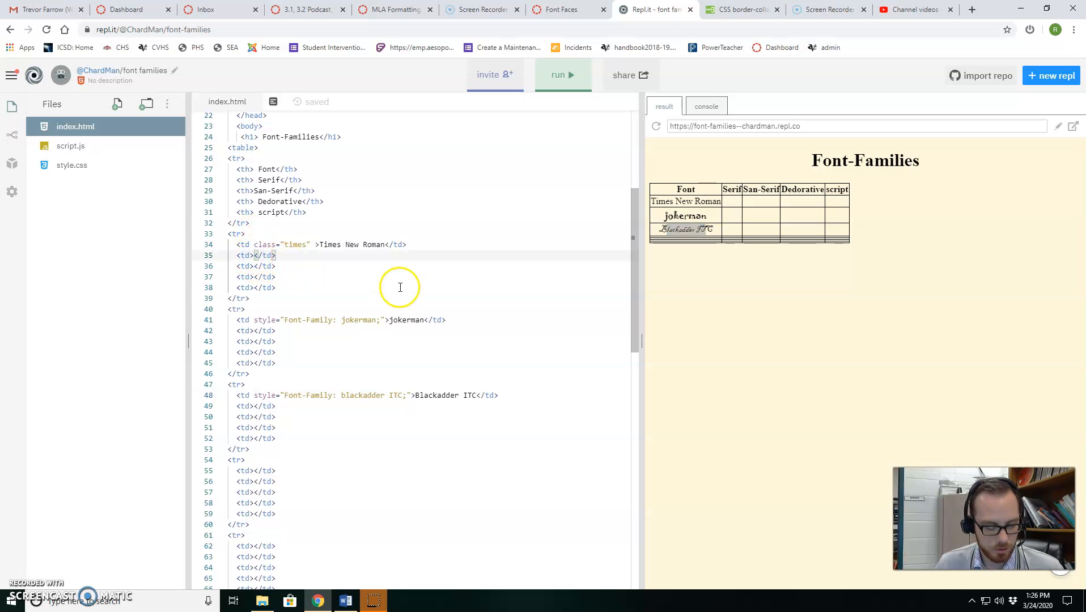
Put x marks in Times New Roman's Serif cell and Jokerman's Decorative cell, then run to show them.
text(x)
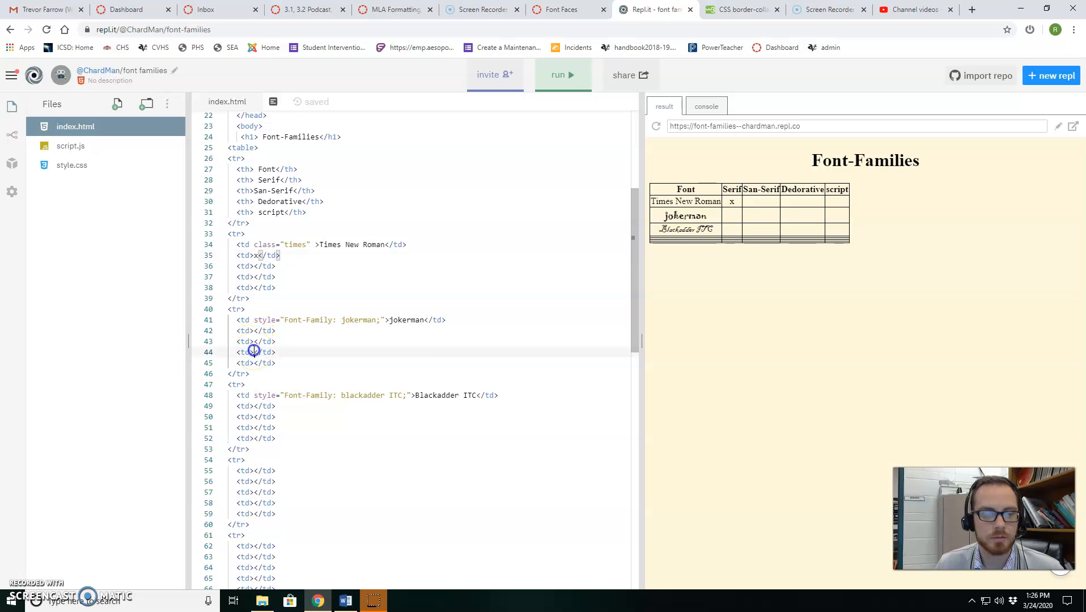
click(562, 75)
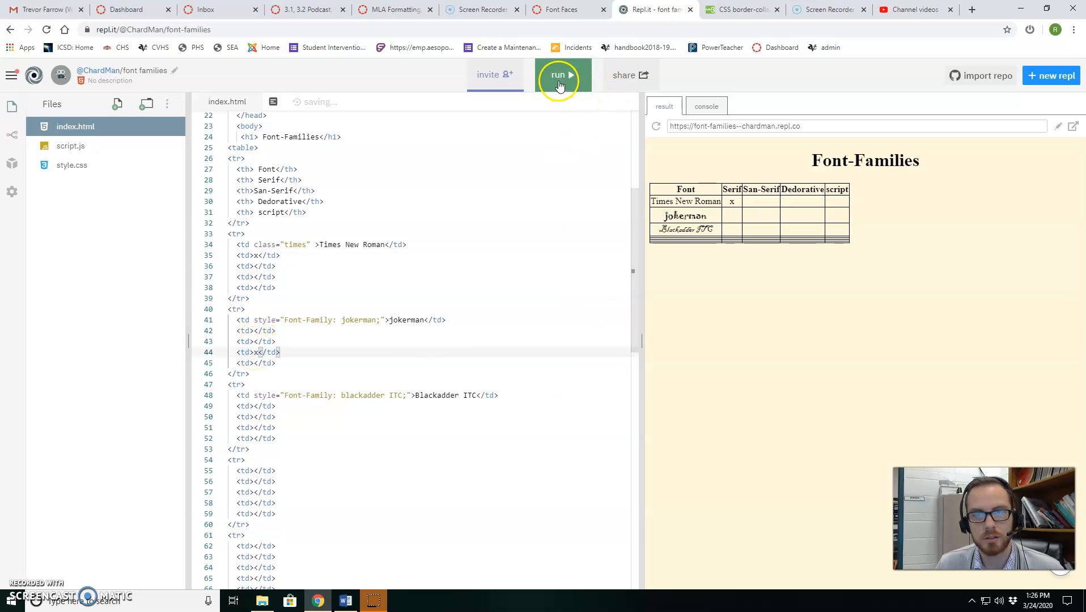
click(558, 75)
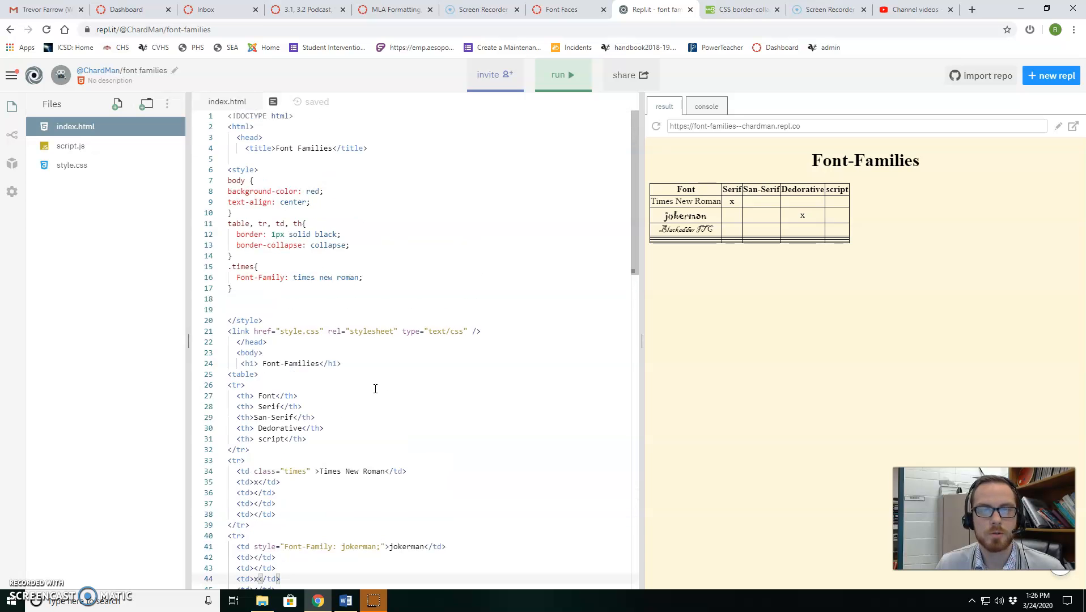
scroll(down, 3)
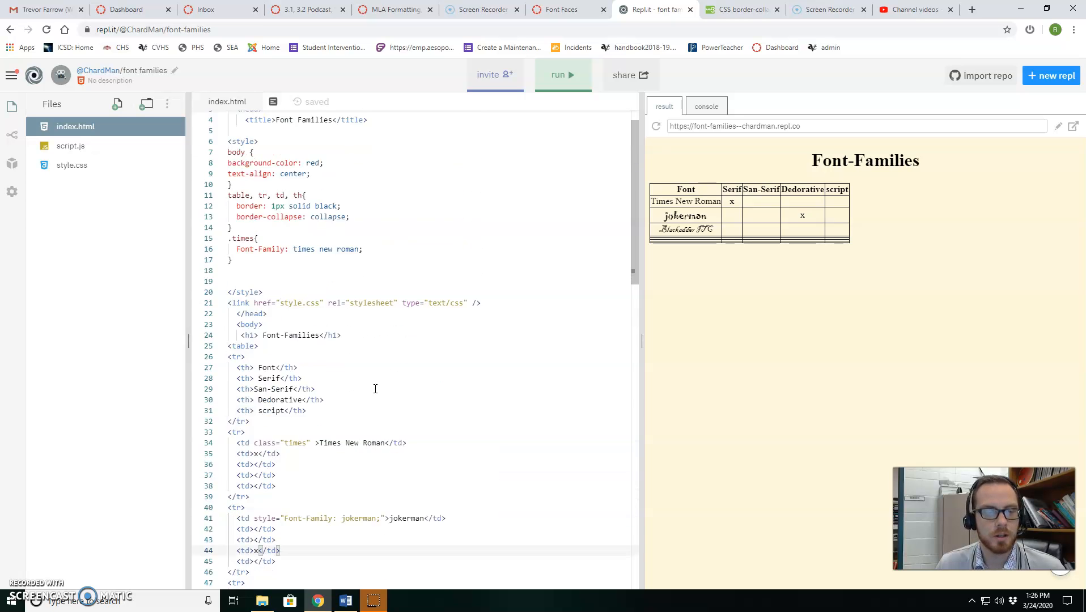
scroll(down, 3)
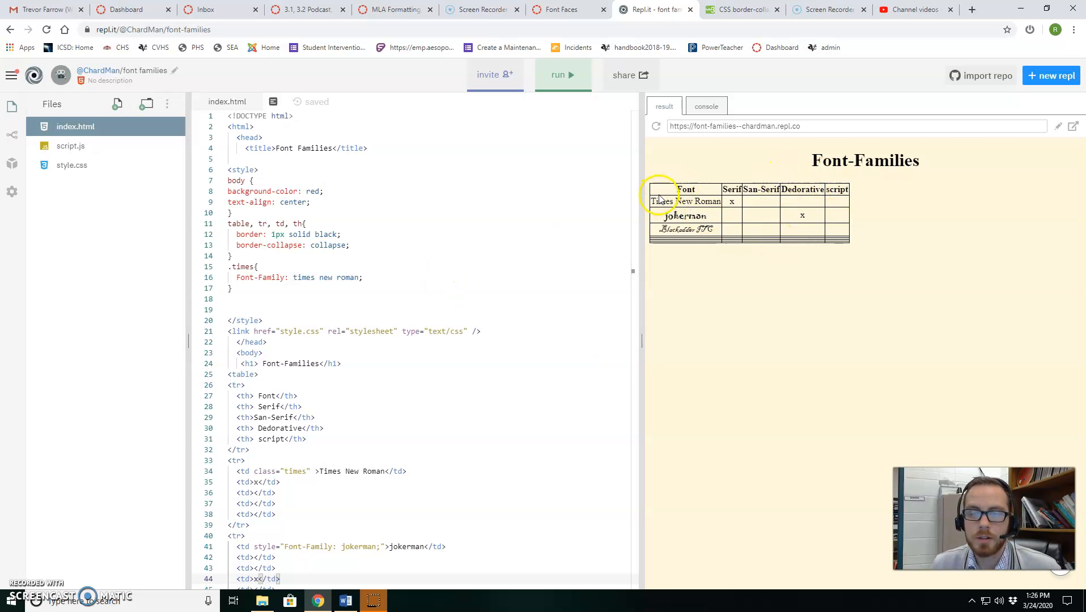
mouse_move(912, 168)
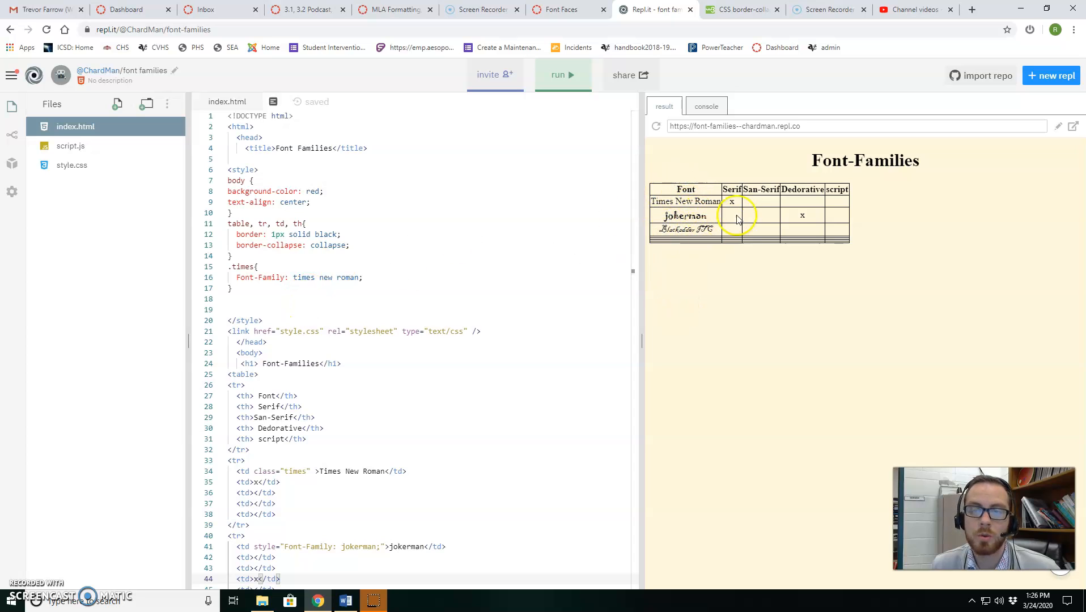
mouse_move(782, 187)
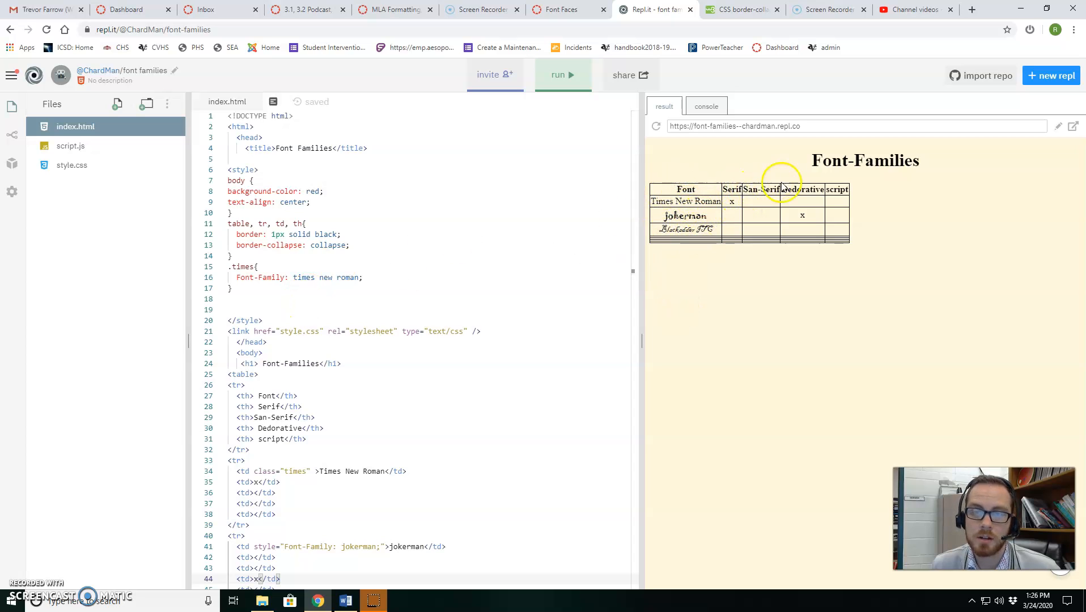